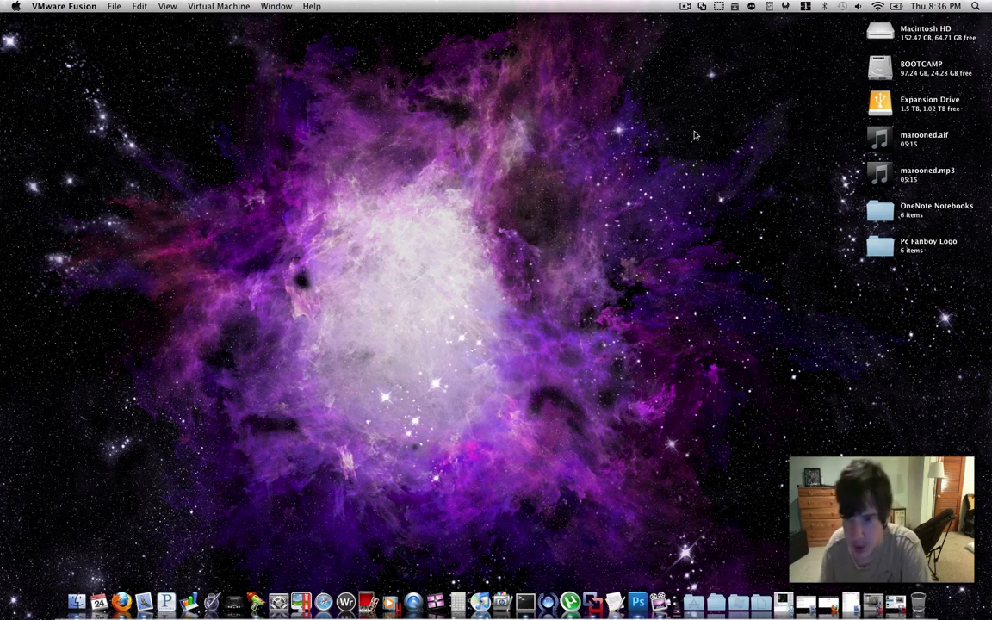
mouse_move(662, 485)
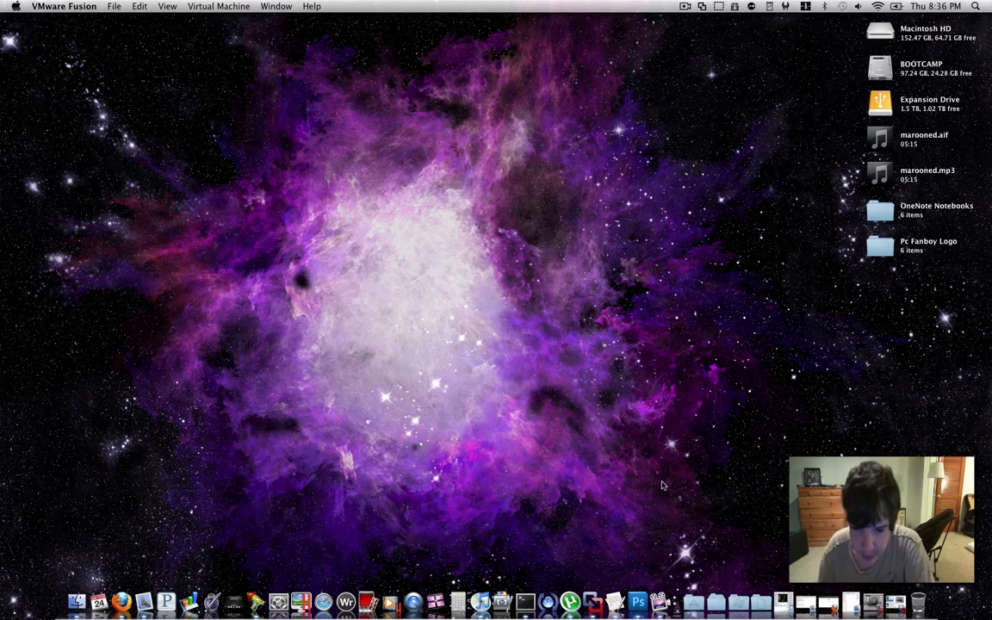
mouse_move(676, 498)
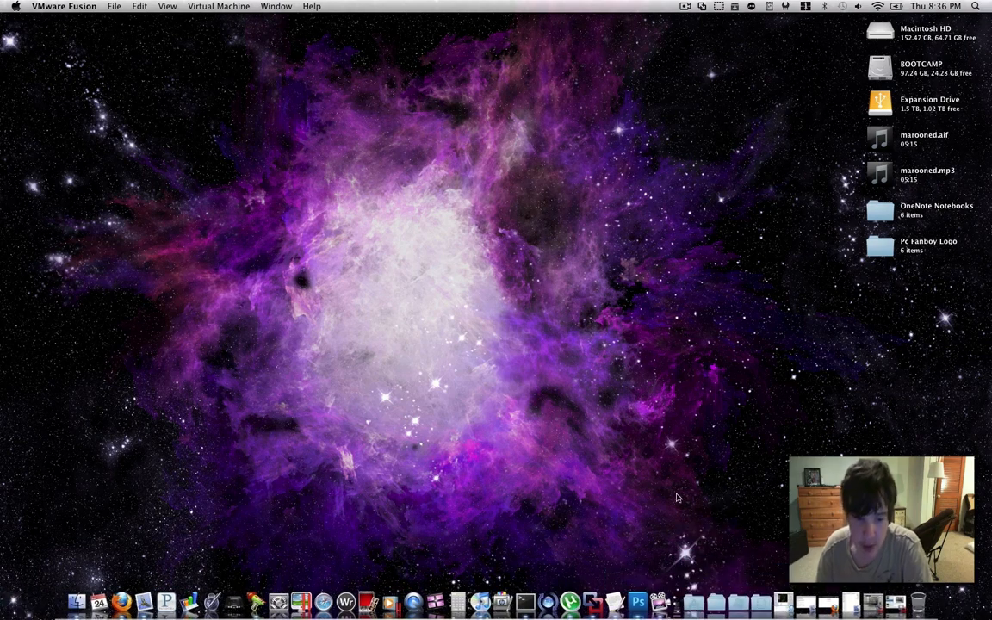
mouse_move(589, 550)
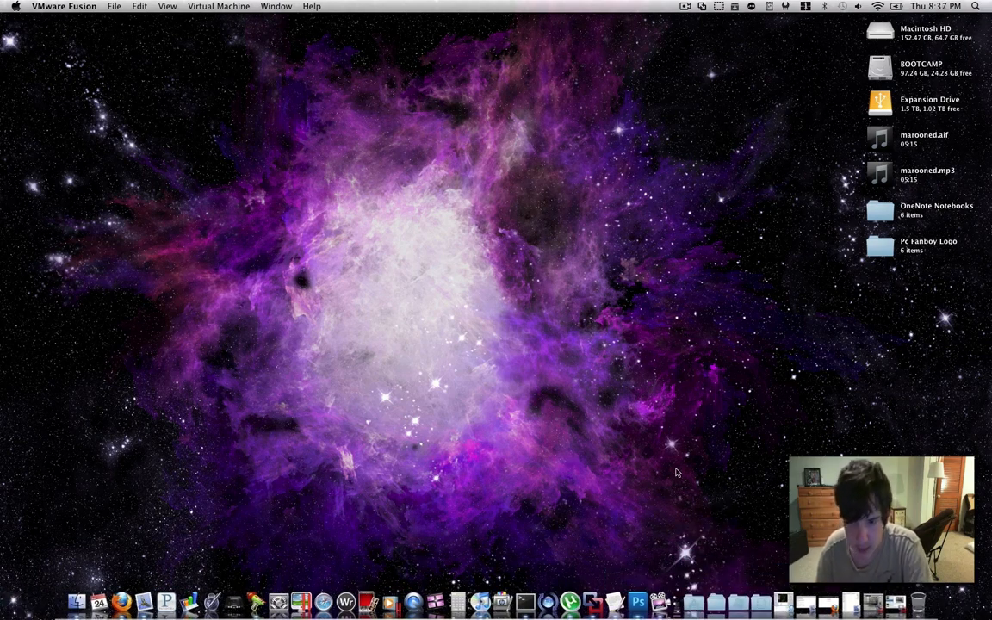
mouse_move(718, 438)
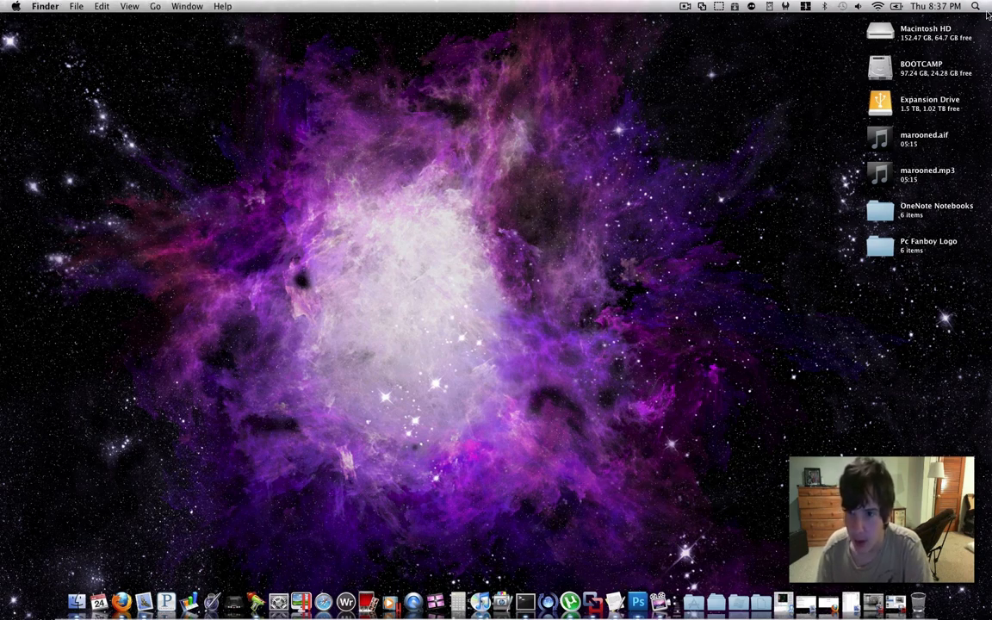
- Search Spotlight for "ad" to launch Adobe Digital Editions
left_click(975, 6)
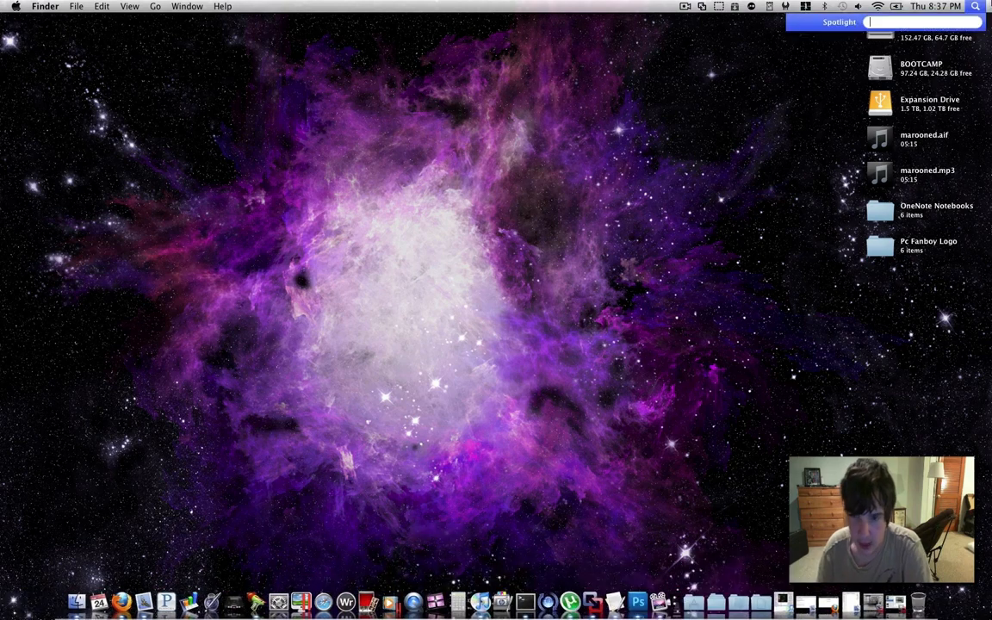
type("ad")
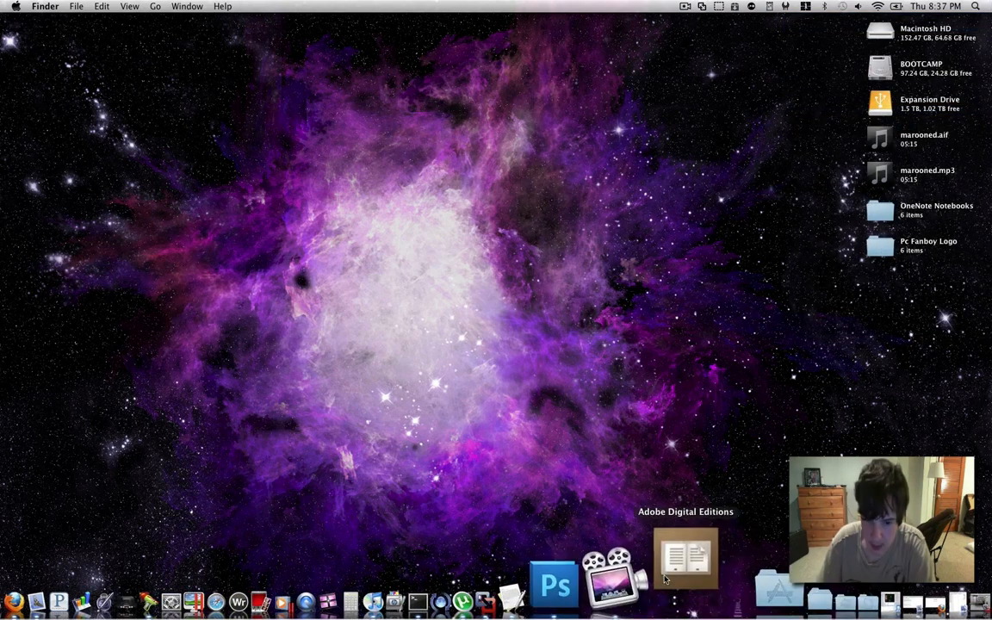
mouse_move(649, 422)
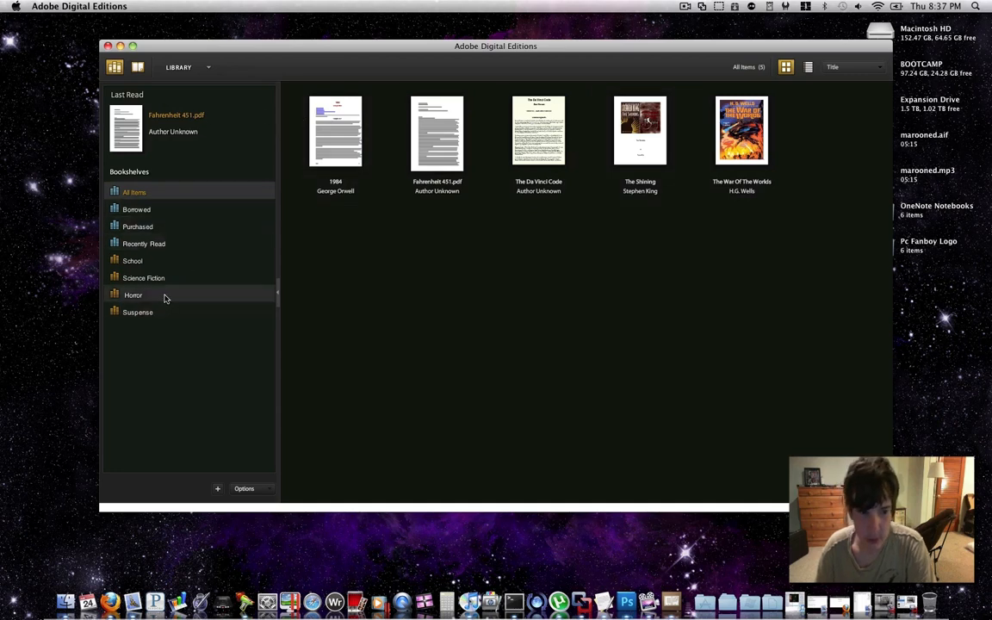
- Browse the Horror, Science Fiction, Suspense and School bookshelves, then open The War Of The Worlds
left_click(137, 311)
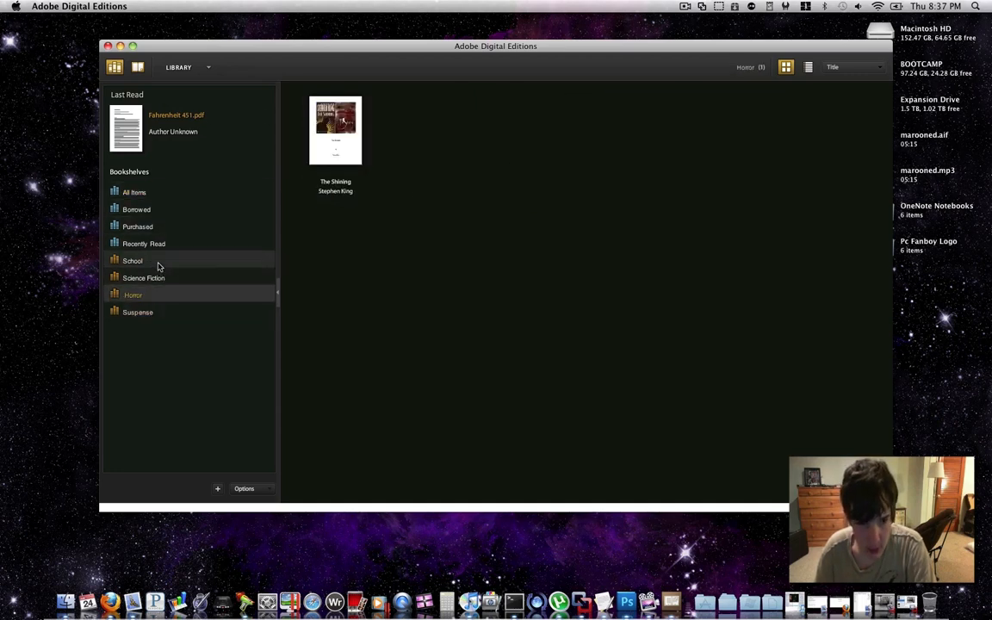
left_click(142, 277)
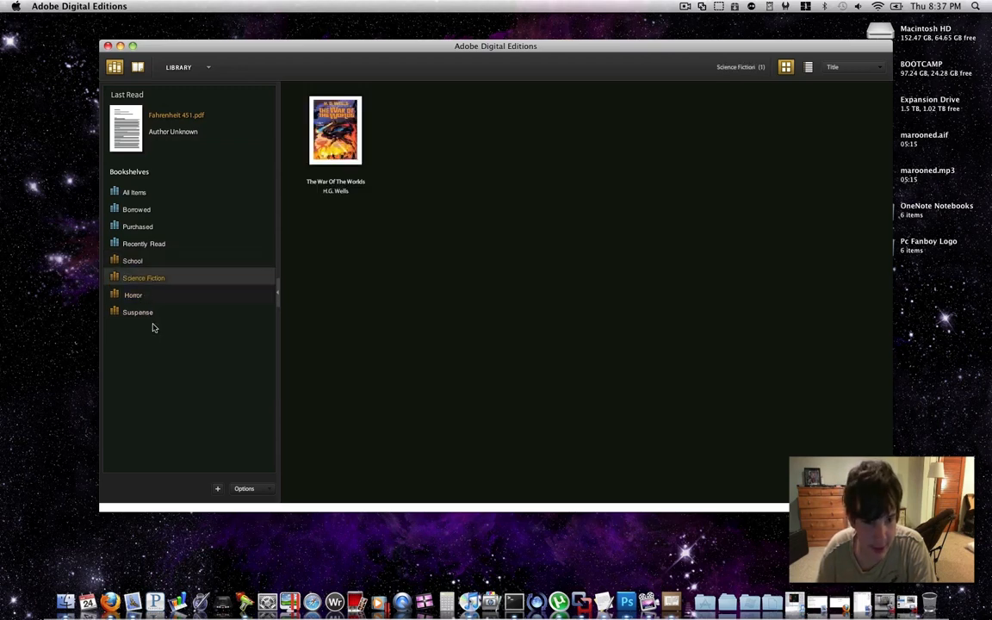
left_click(137, 312)
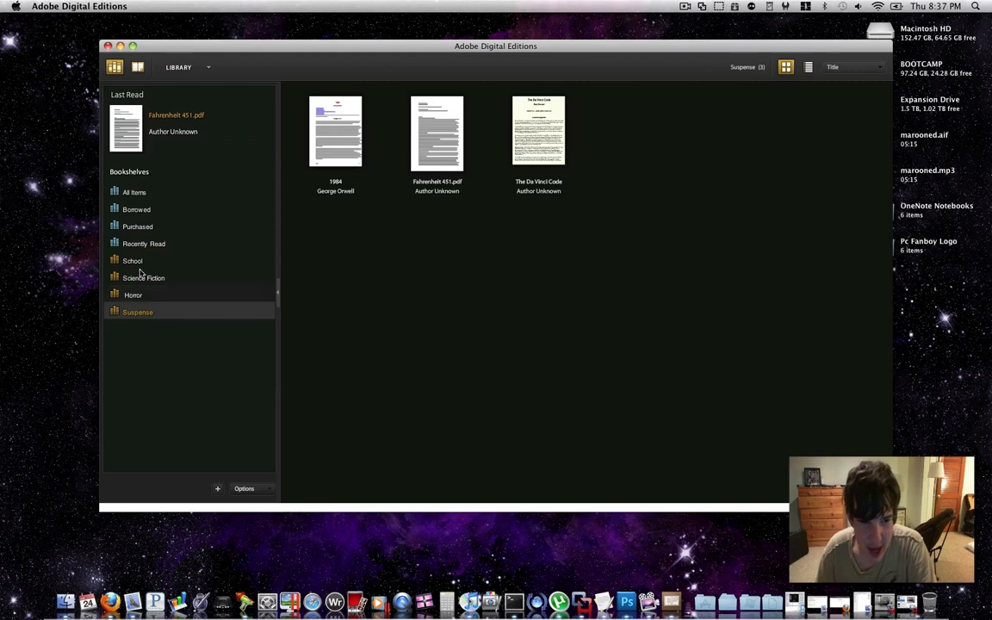
left_click(133, 294)
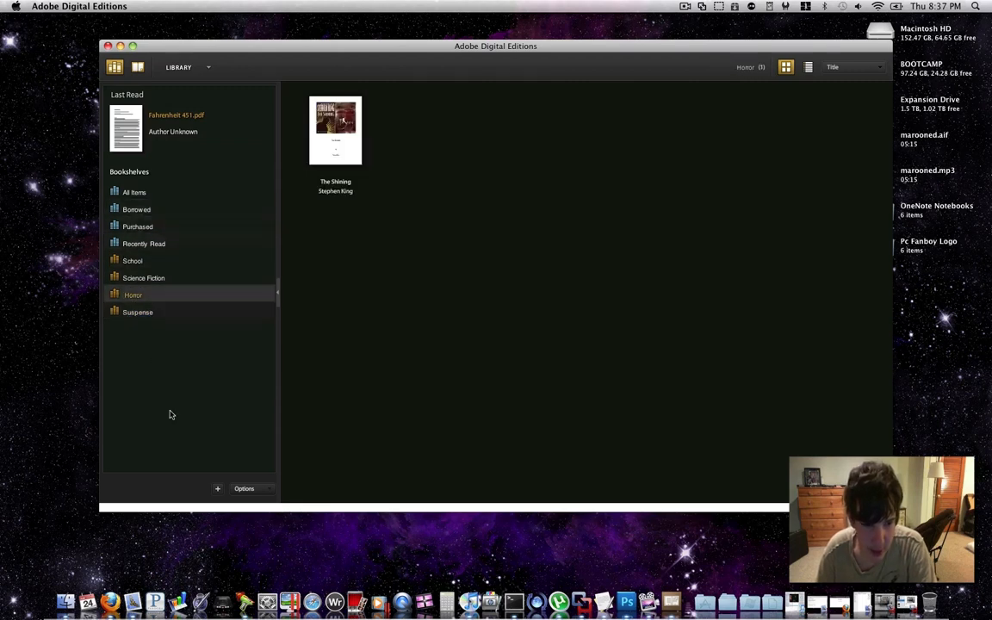
left_click(217, 488)
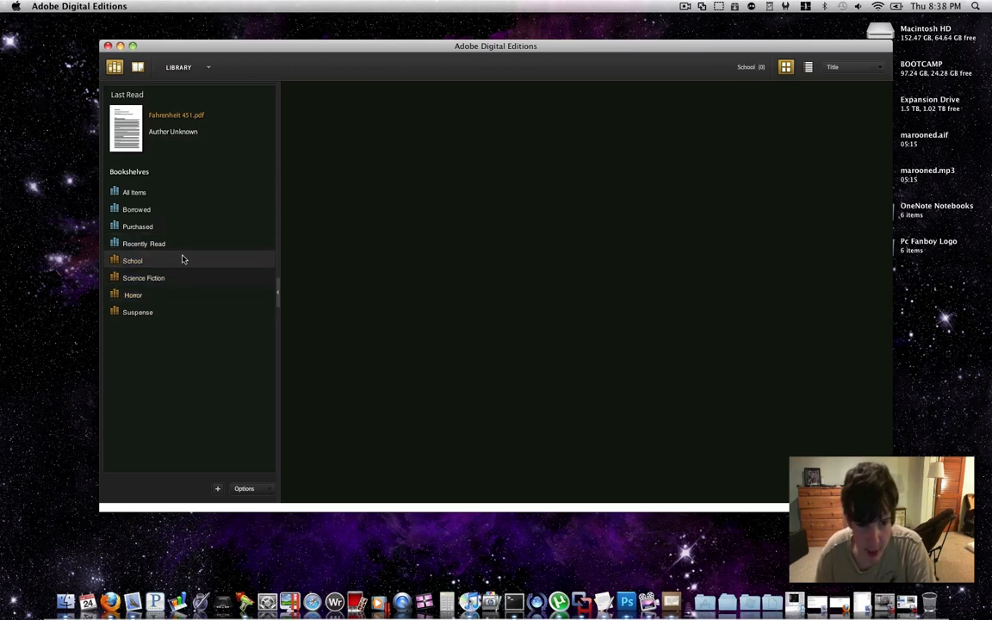
left_click(143, 278)
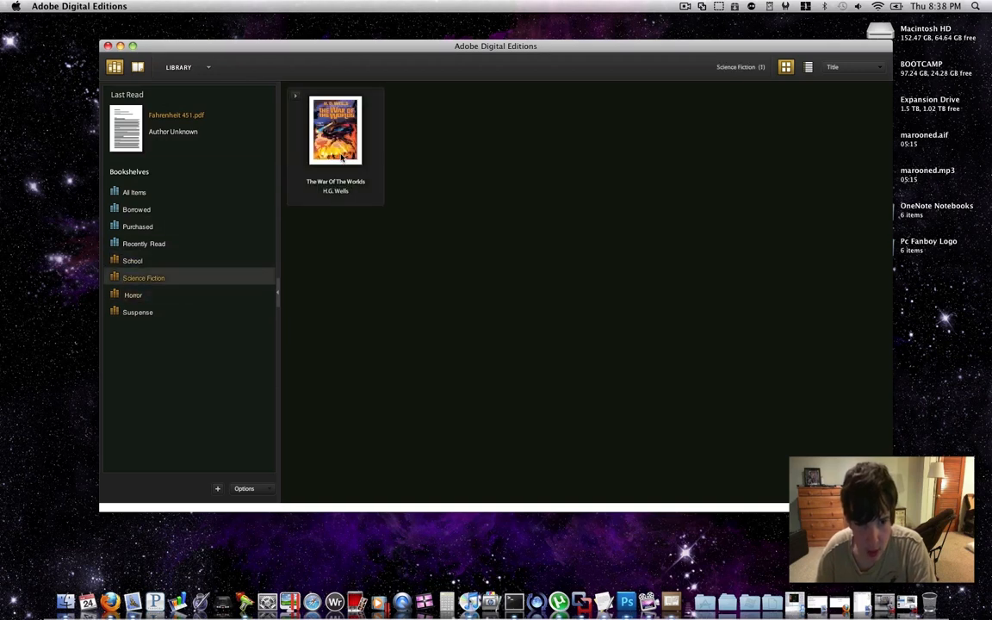
left_click(335, 130)
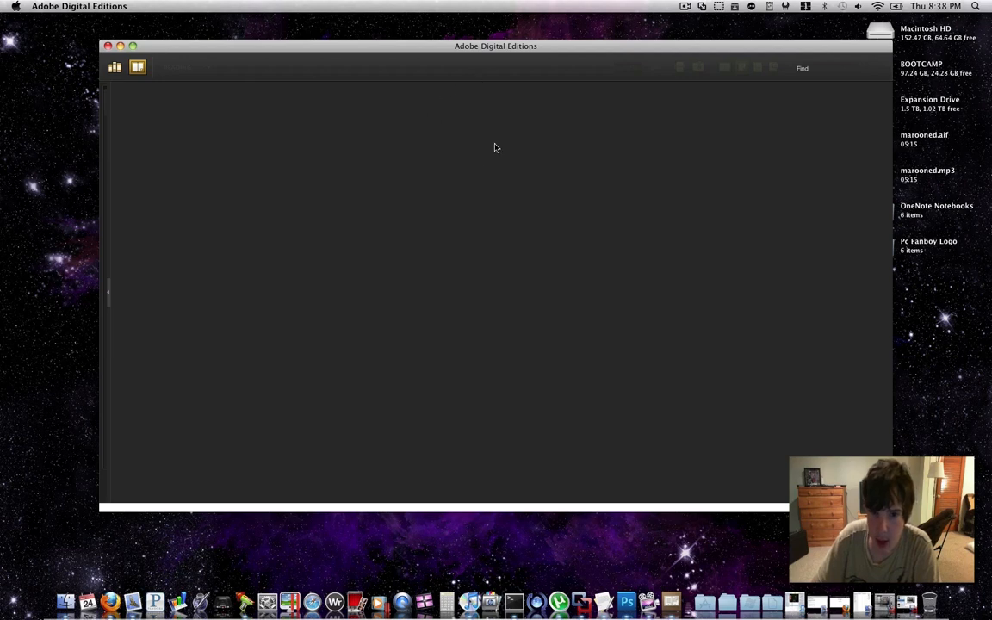
mouse_move(426, 141)
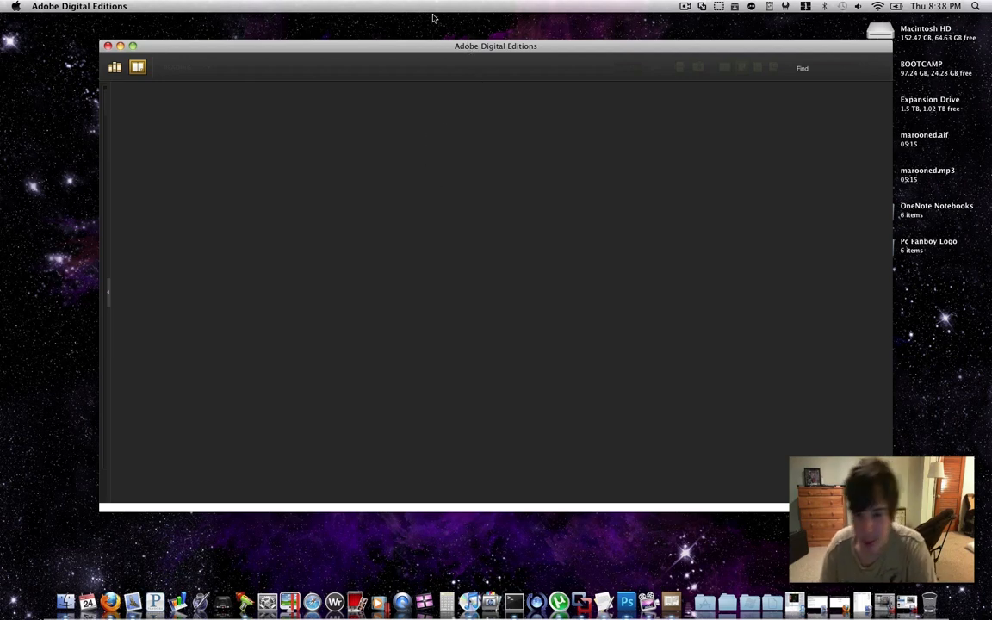
mouse_move(511, 33)
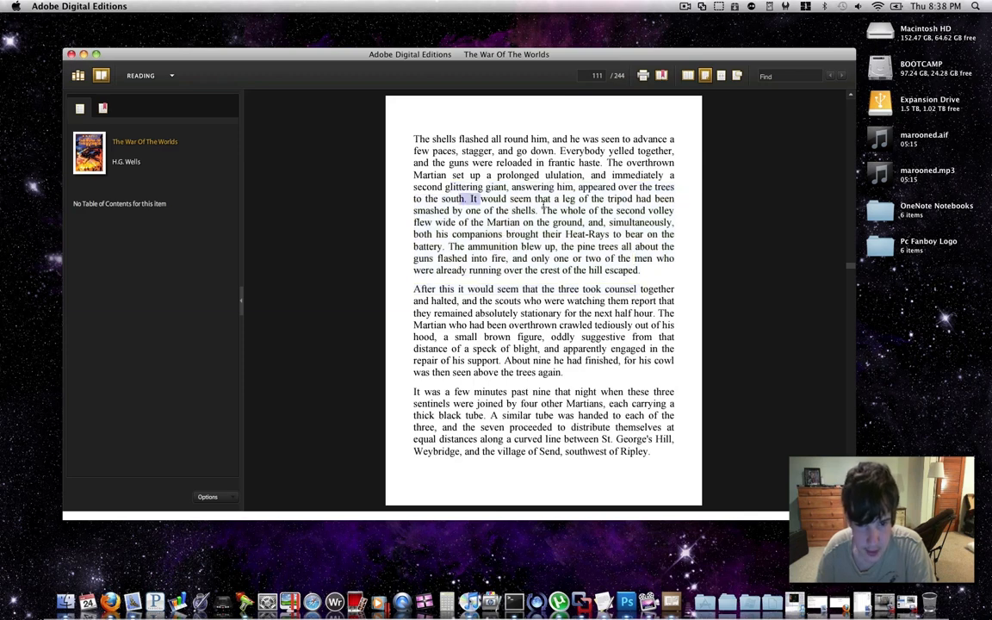
- Bookmark the smashed-tripod-leg passage with the note "Good Quotation 2"
left_click_drag(481, 198, 639, 270)
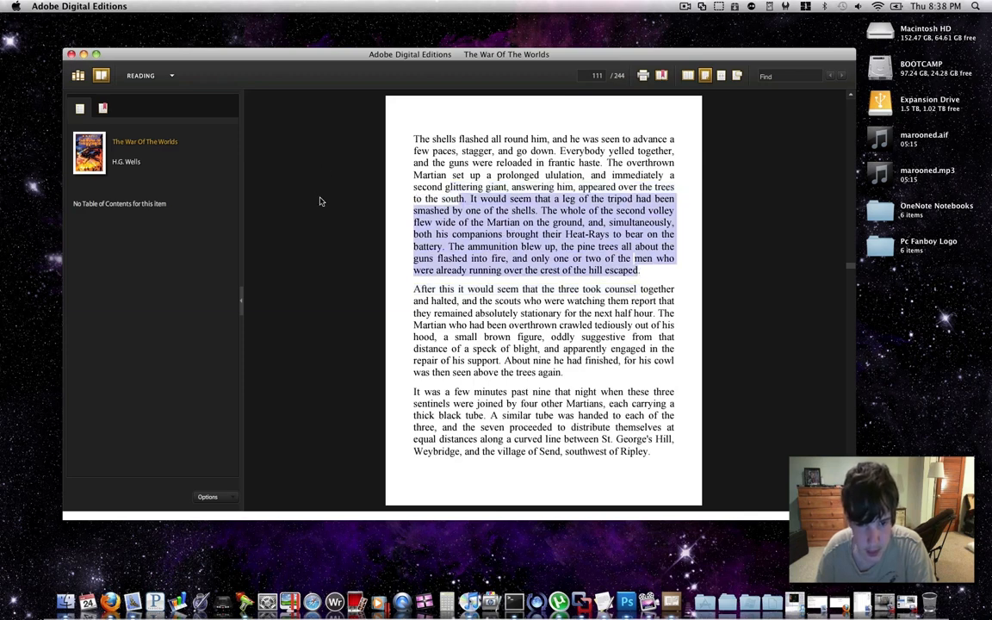
left_click(103, 108)
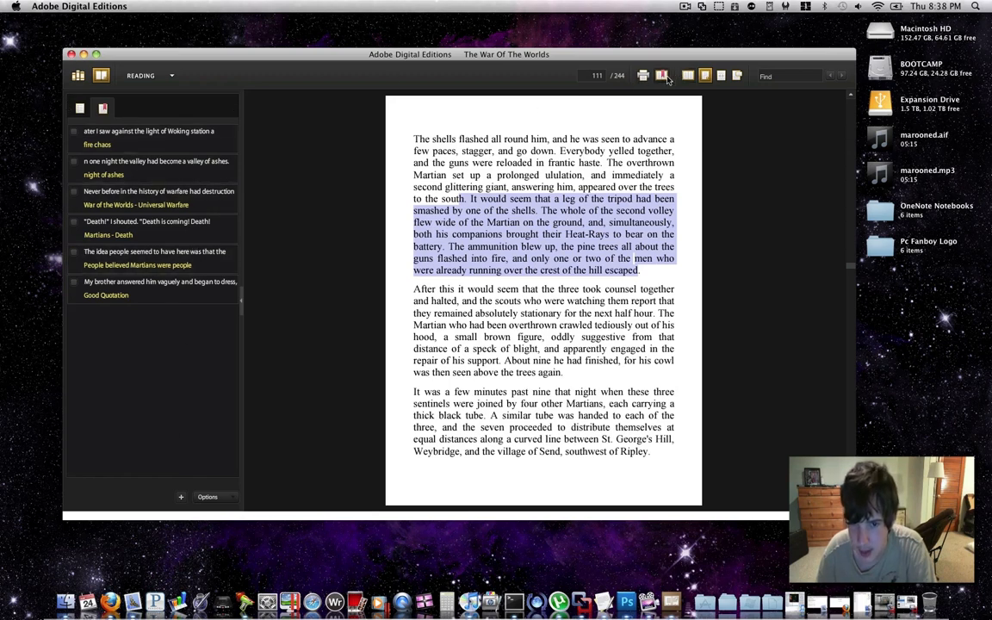
left_click(661, 76)
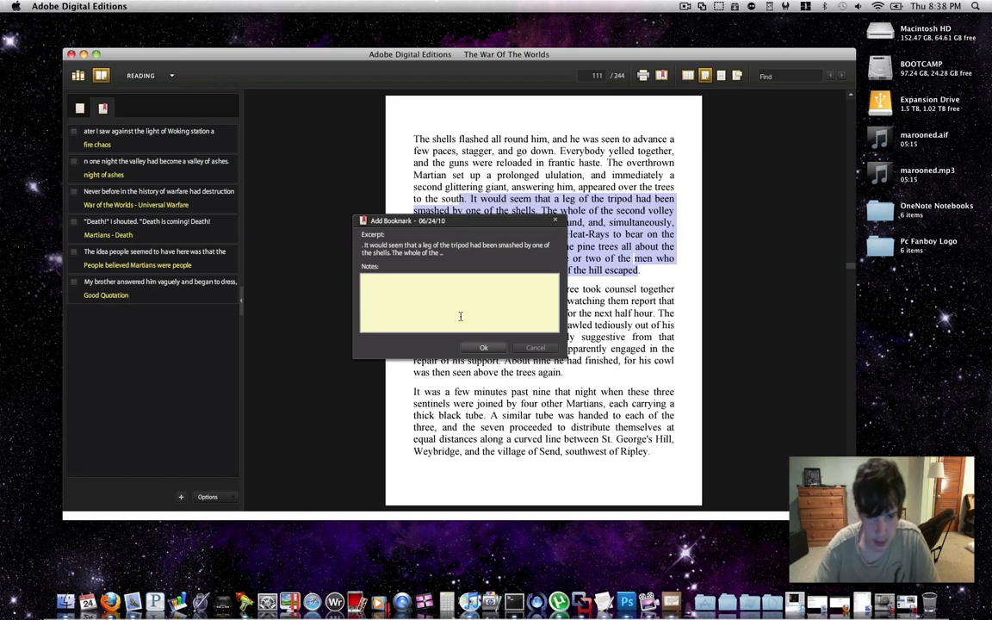
type("Good Quotation 2")
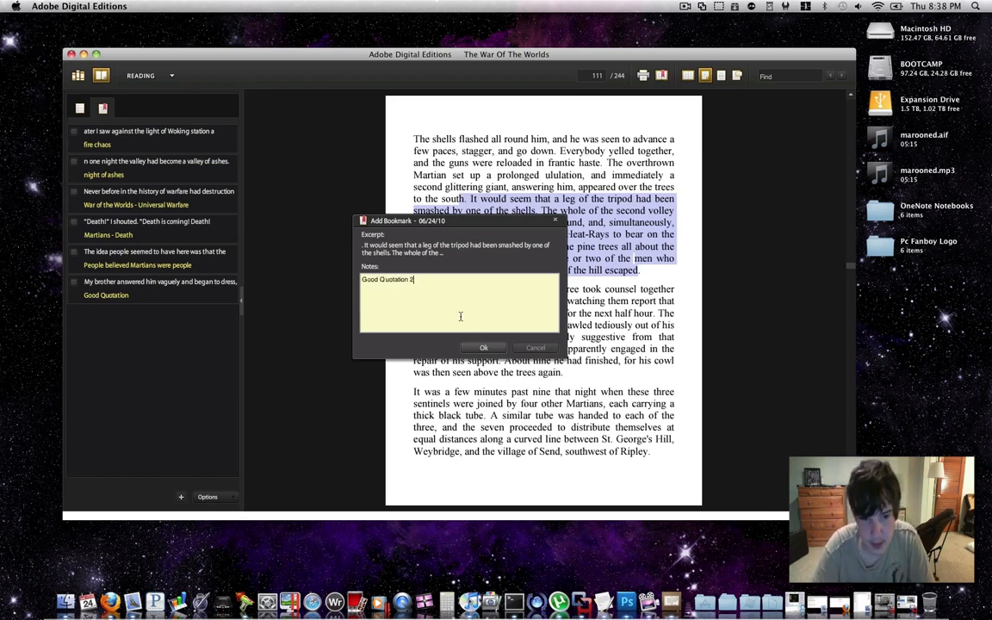
left_click(483, 348)
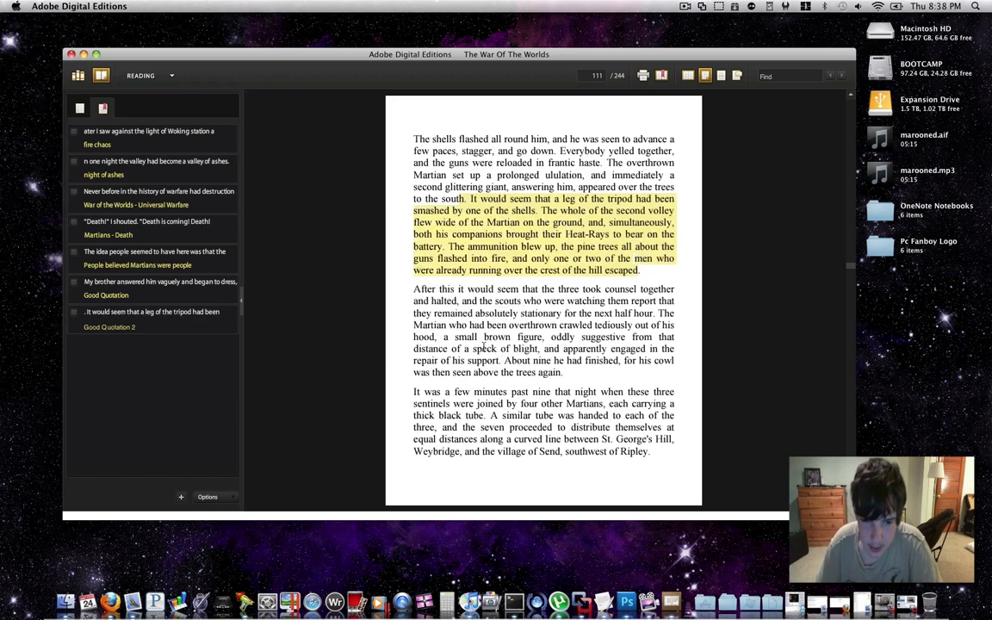
- Delete the Good Quotation 2 bookmark and confirm, landing on page 113
left_click(152, 318)
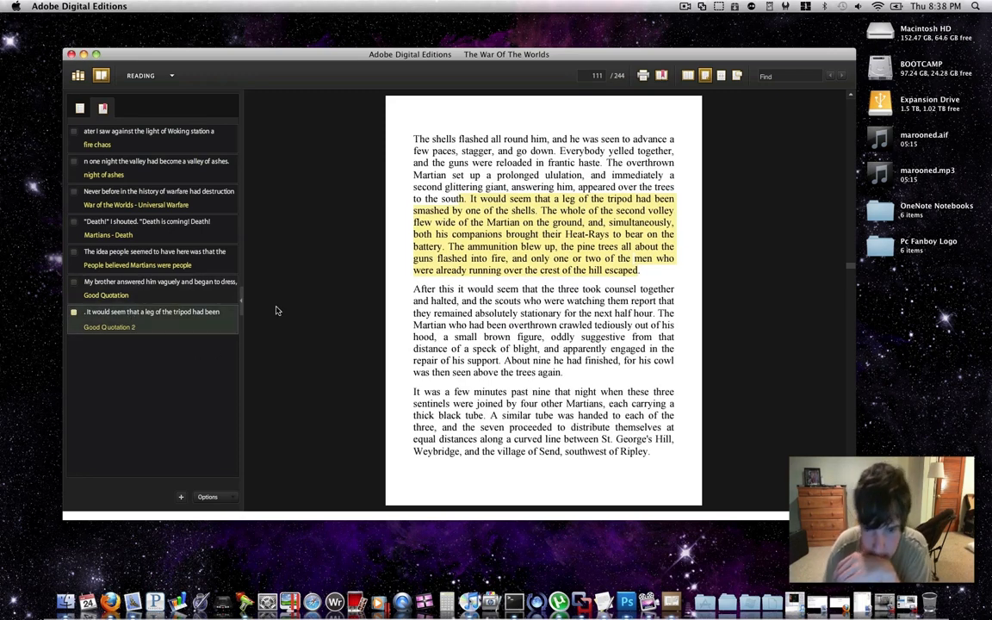
left_click(151, 312)
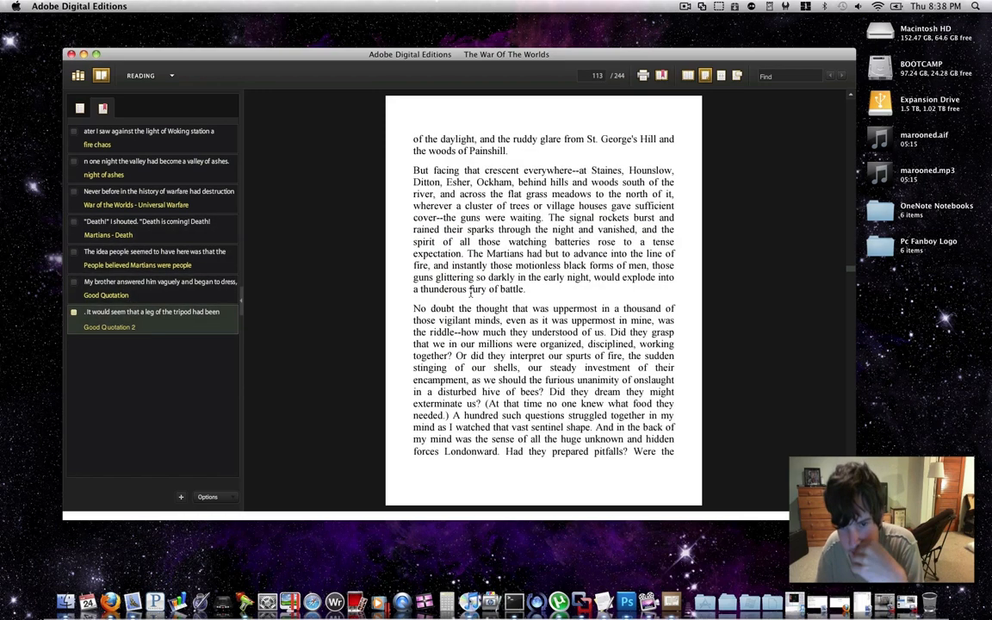
left_click(152, 312)
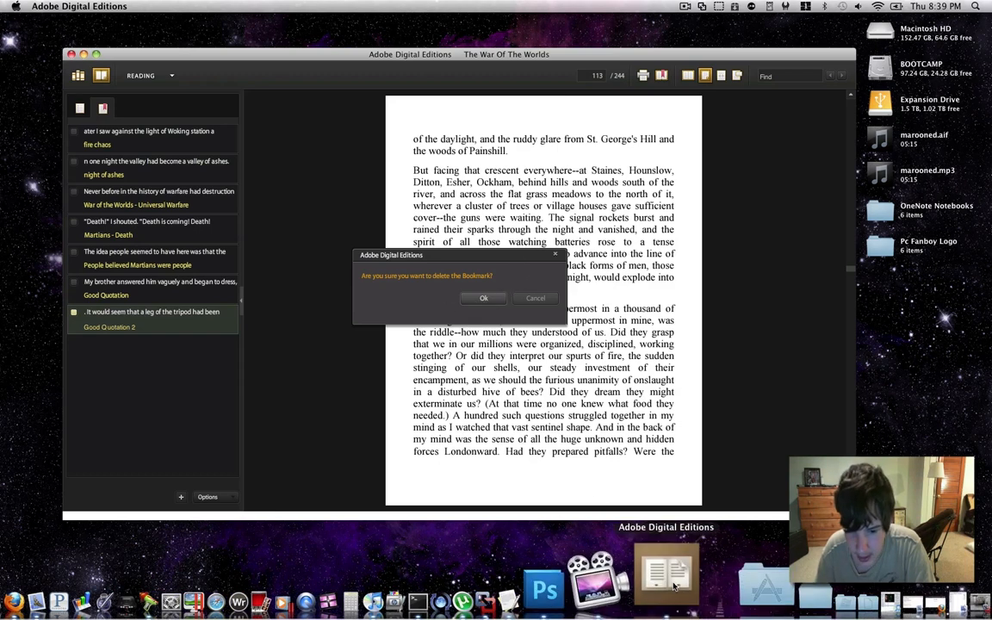
left_click(482, 297)
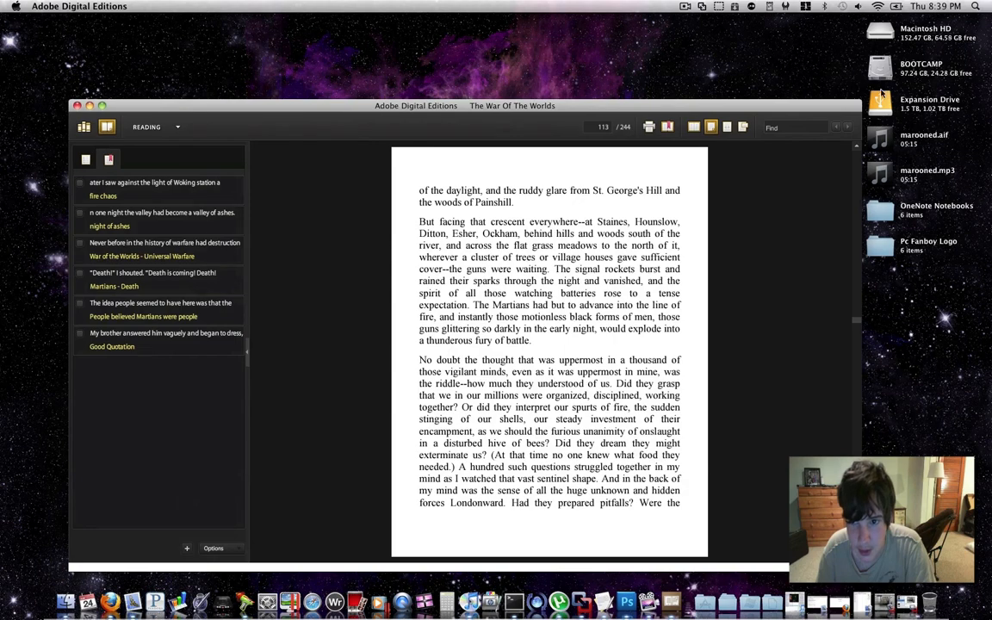
- Restore the reader window and show The War Of The Worlds as a two-page spread near page 142
left_click(880, 102)
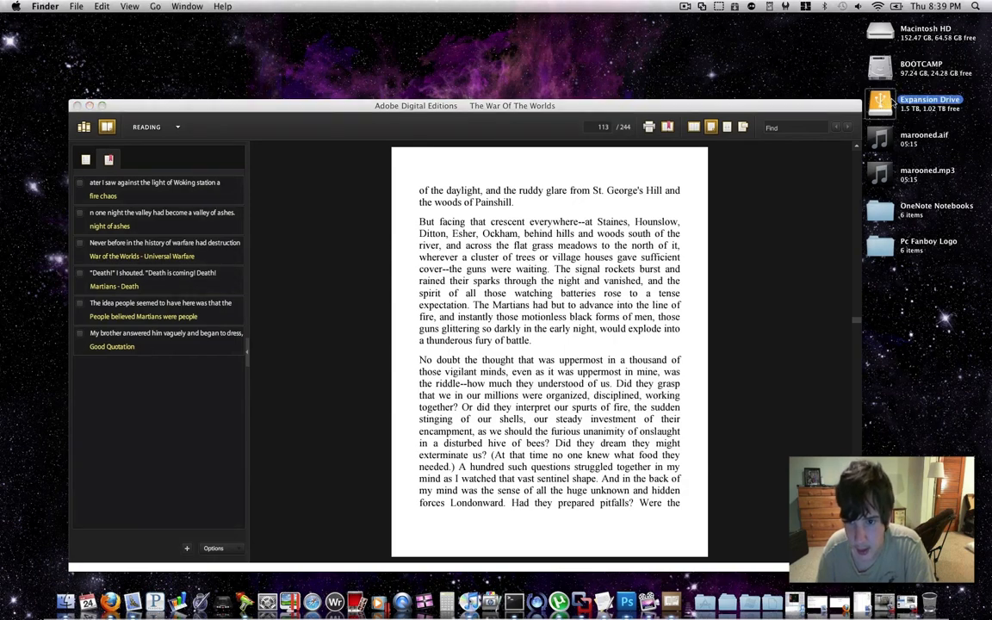
double_click(880, 102)
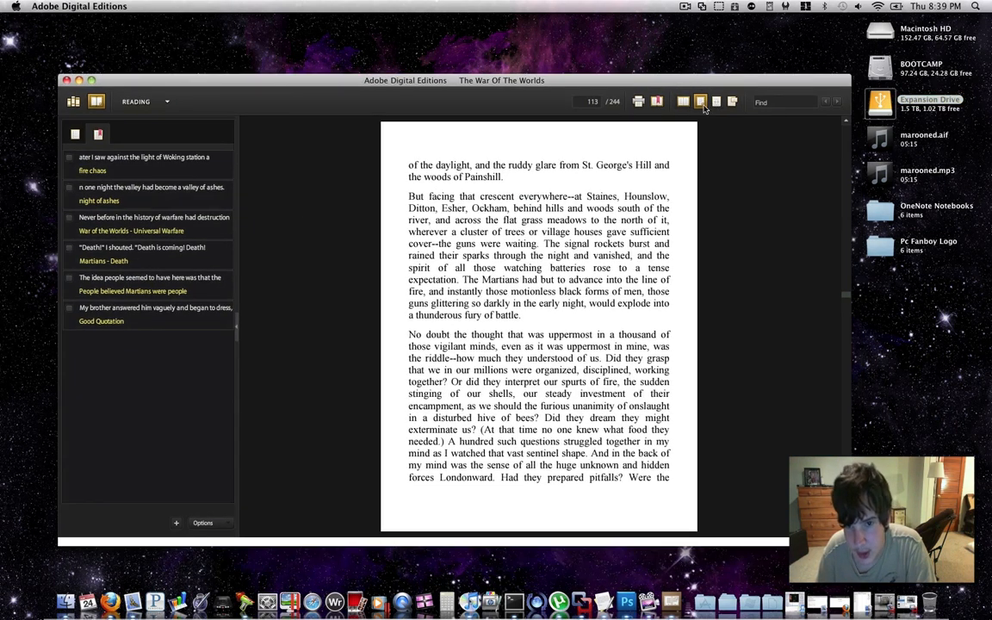
left_click(683, 102)
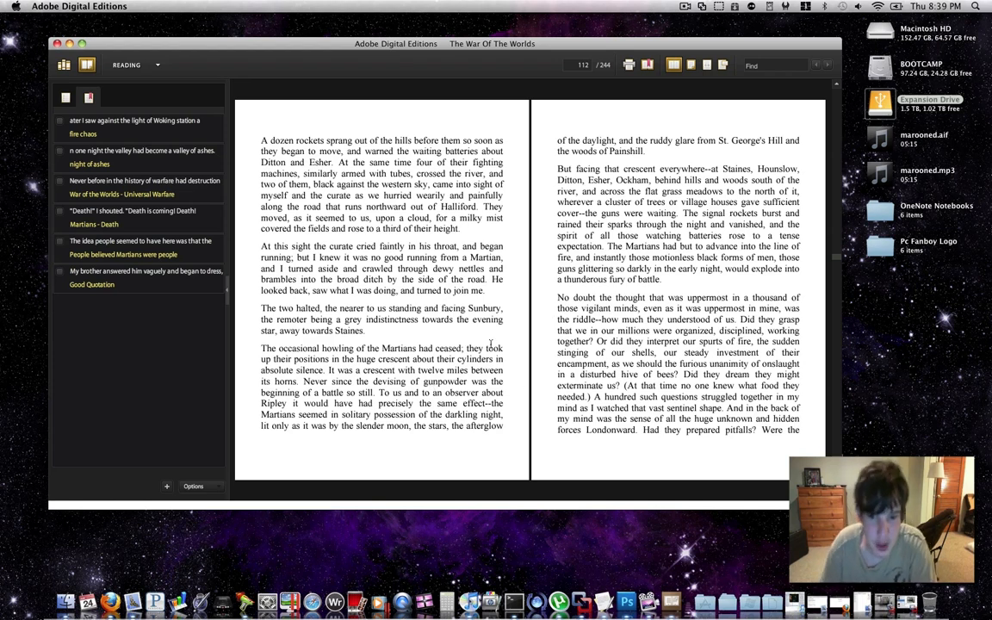
mouse_move(757, 449)
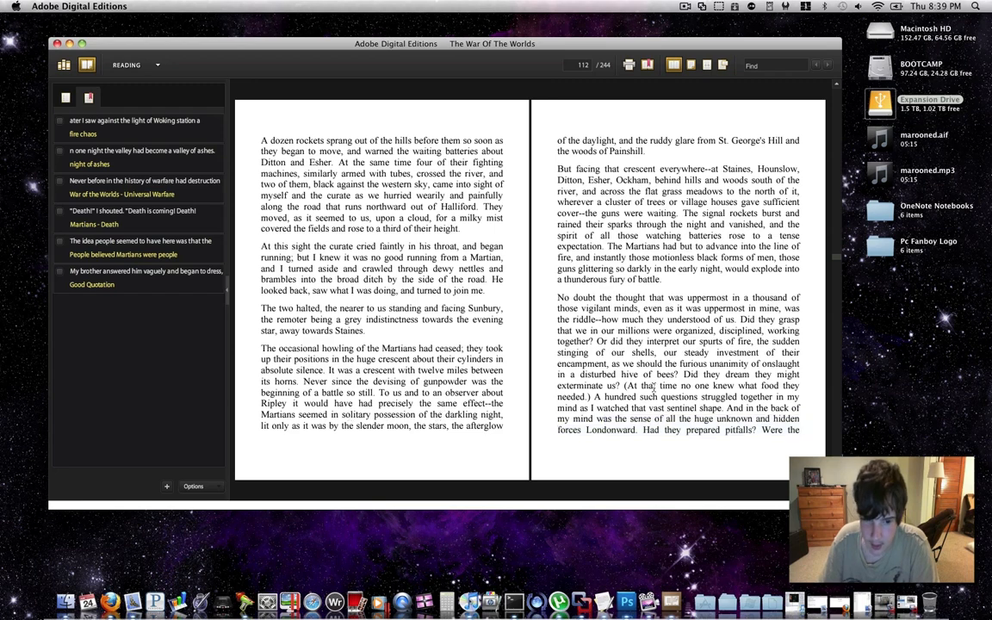
left_click_drag(557, 297, 799, 430)
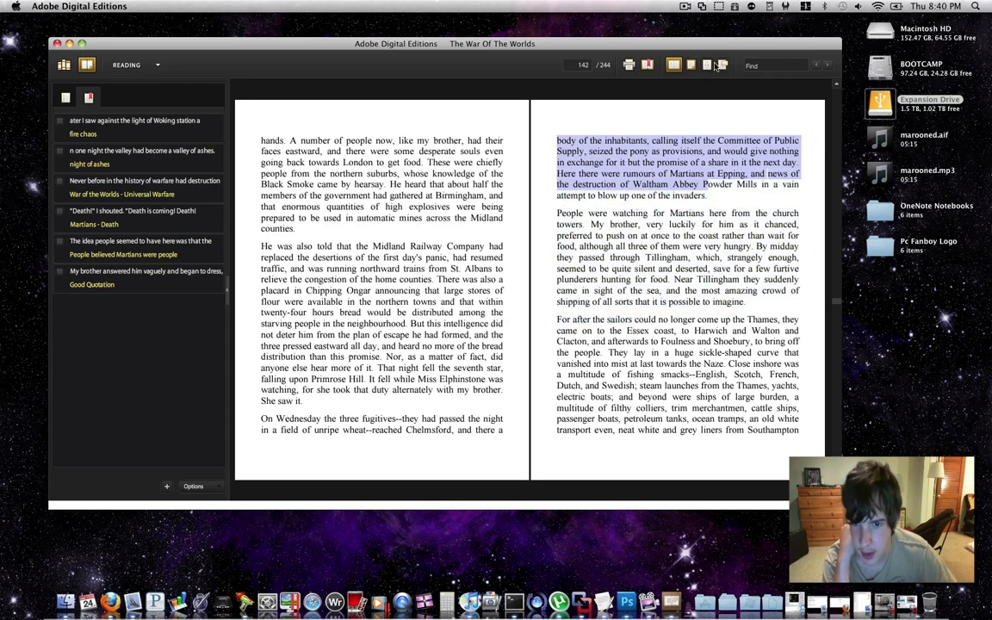
- Move through the book to page 152, Chapter One: Under Foot, then start quitting the reader
left_click(722, 65)
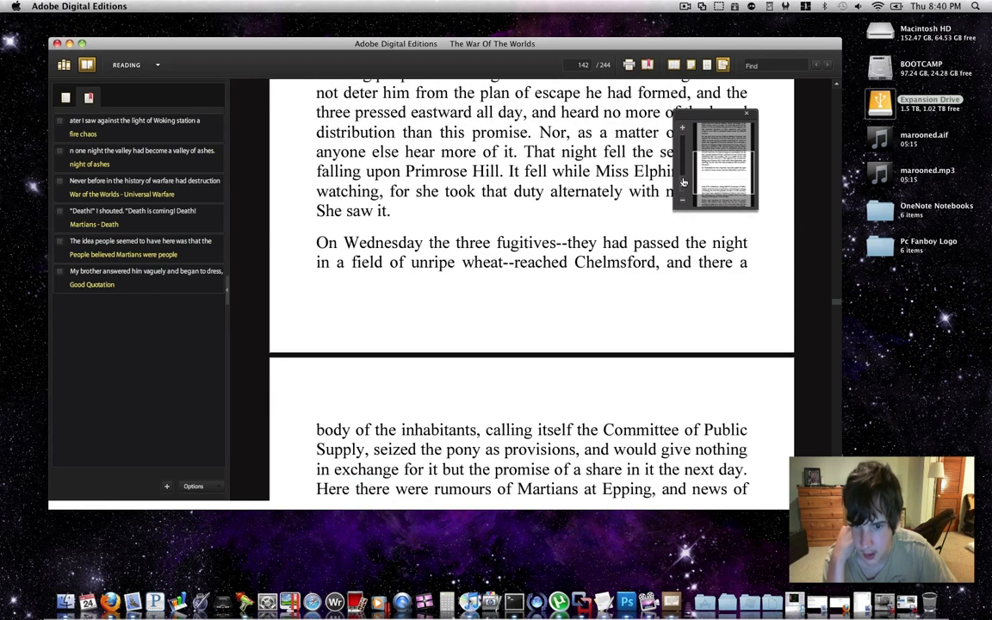
left_click(681, 181)
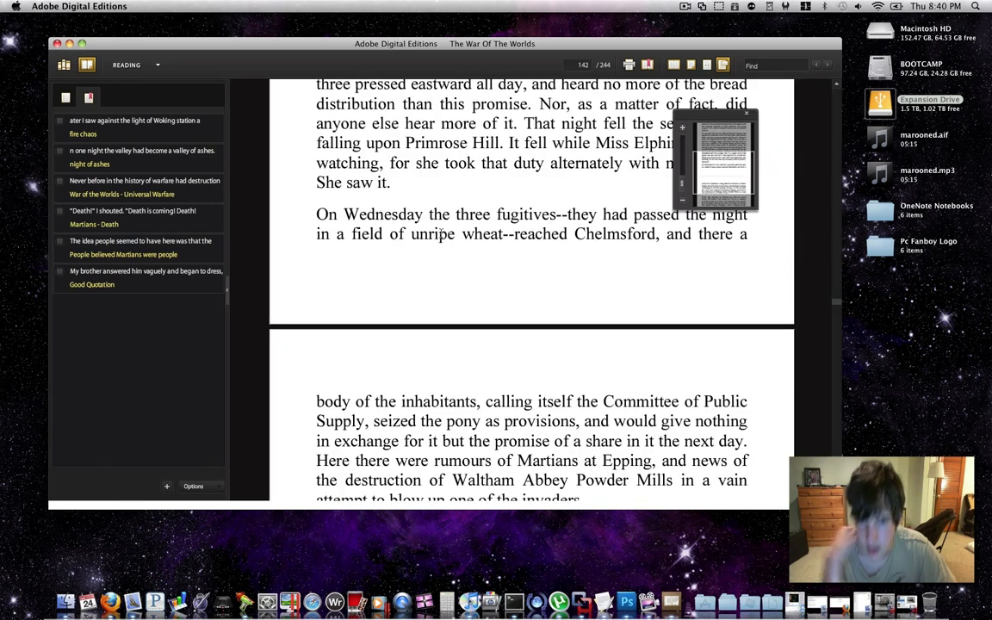
scroll("down", 3)
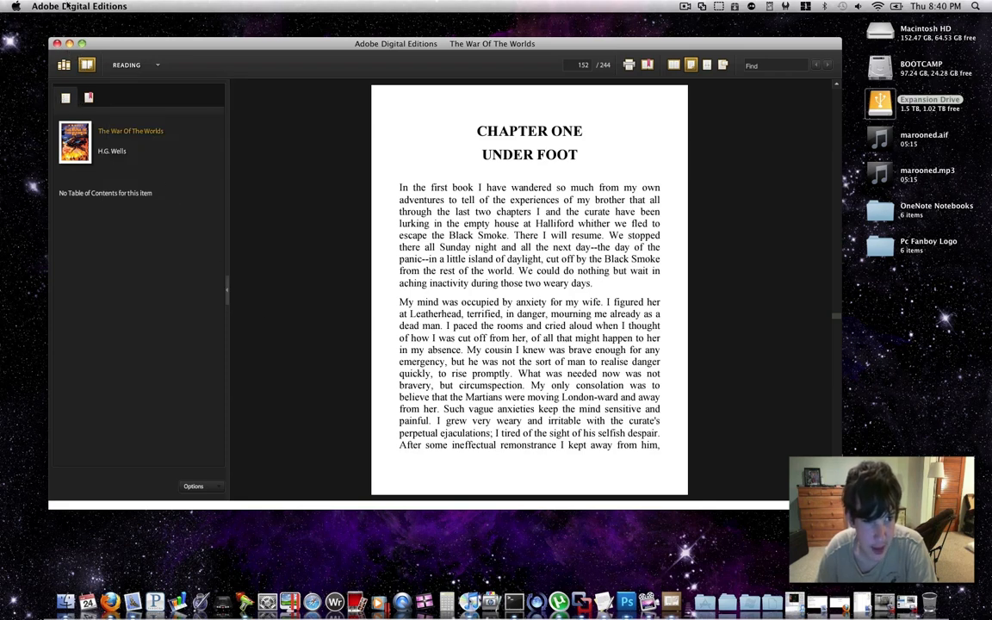
left_click(79, 6)
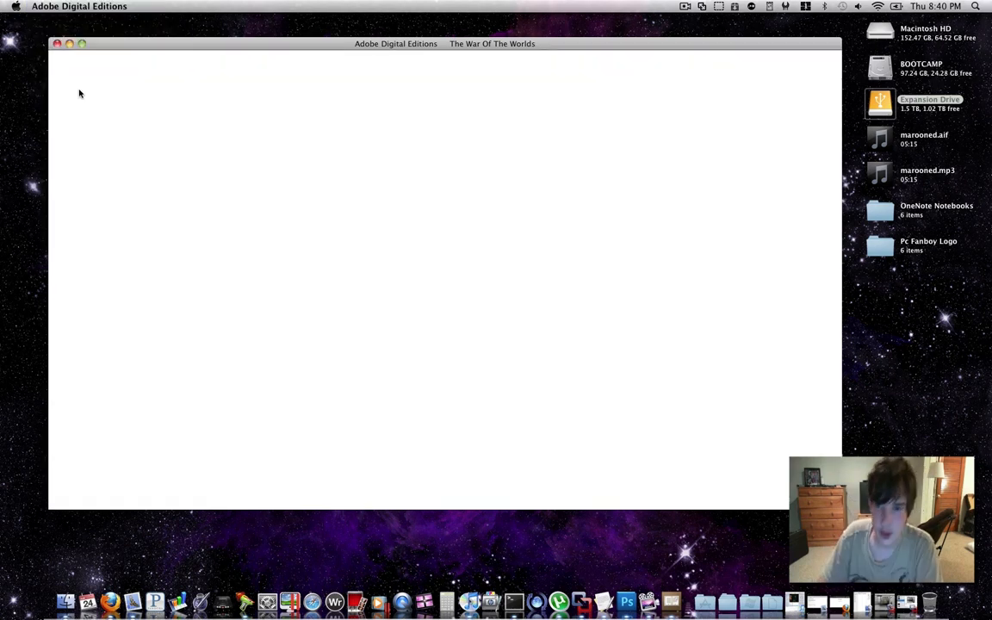
- Quit Adobe Digital Editions, returning to Finder
left_click(57, 44)
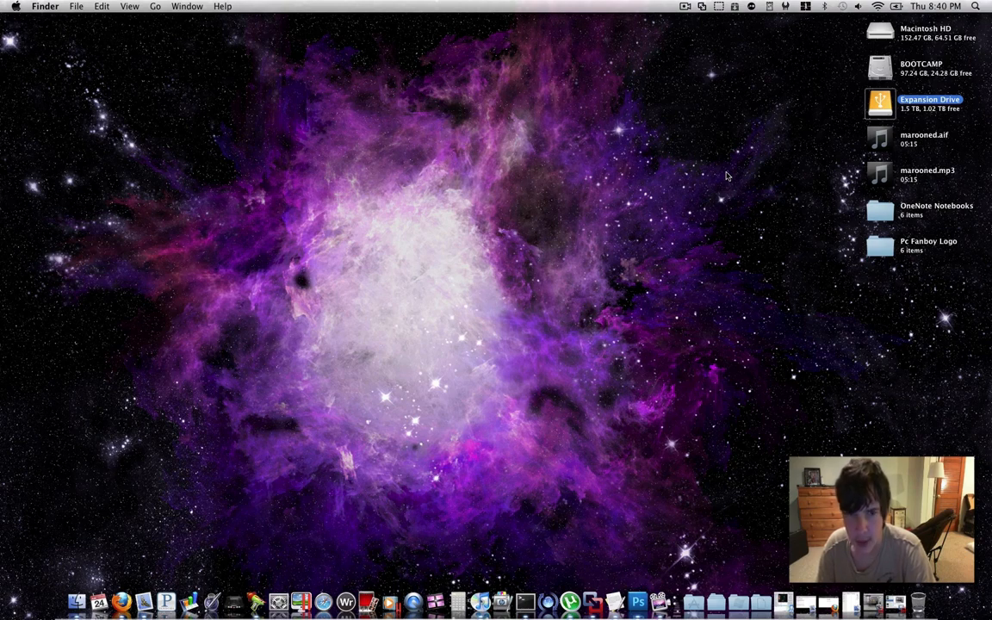
mouse_move(761, 207)
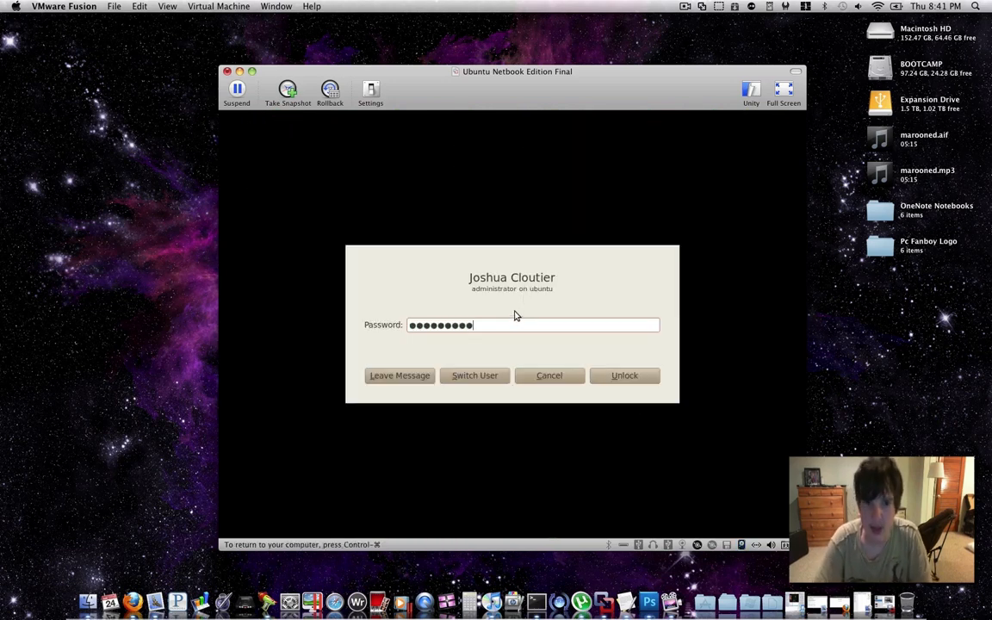
- Unlock the Ubuntu session and look through the Office and System launcher categories
left_click(623, 375)
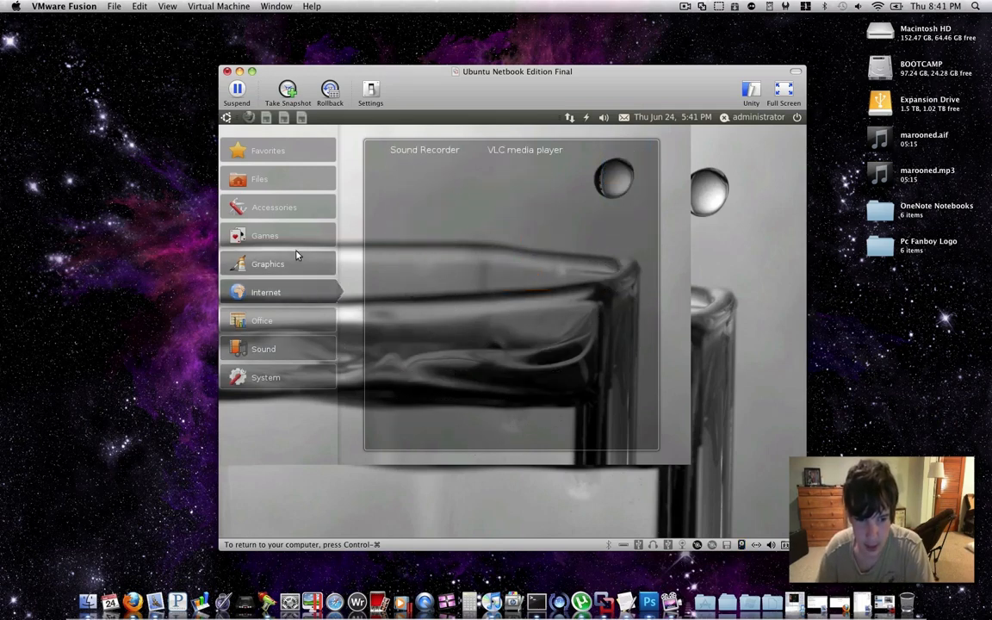
left_click(261, 320)
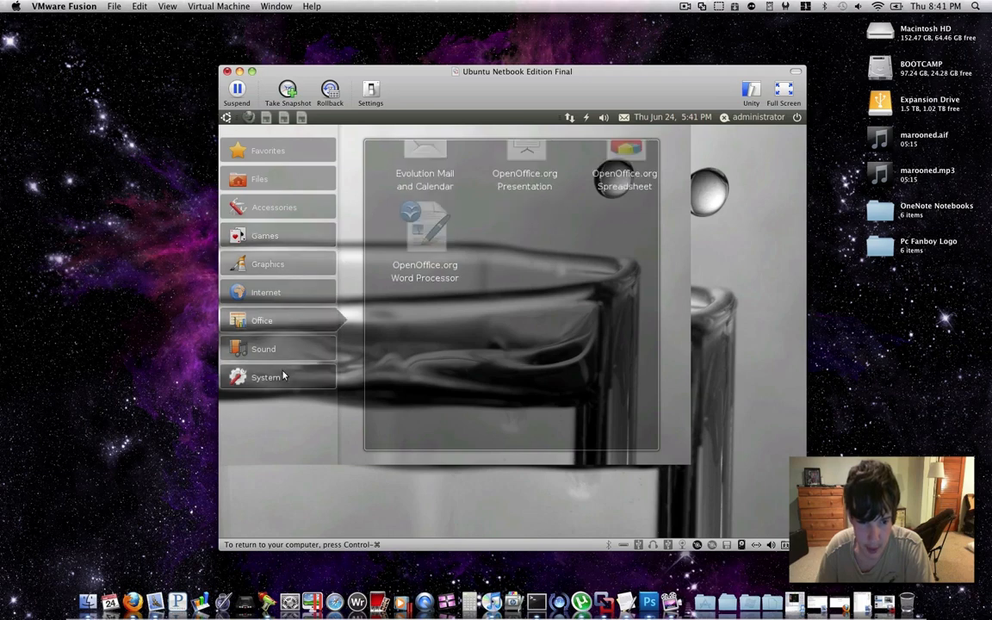
left_click(265, 377)
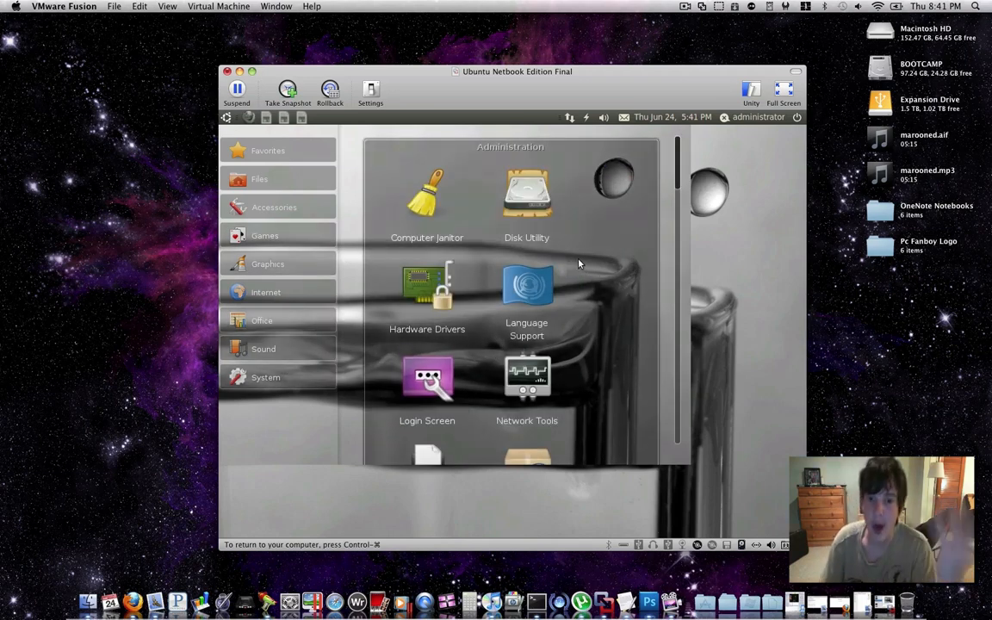
scroll("down", 3)
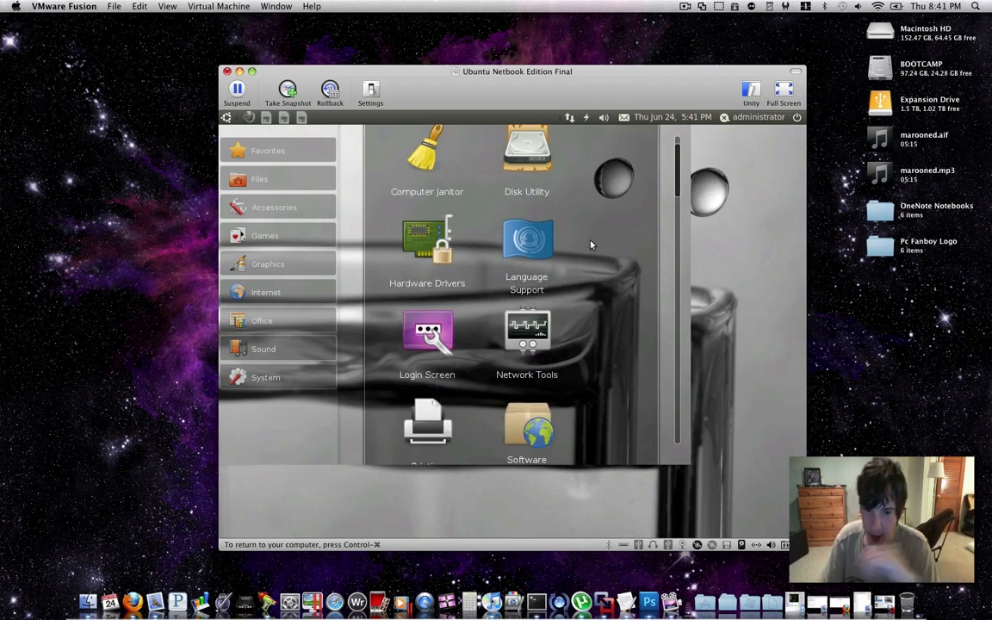
scroll("down", 3)
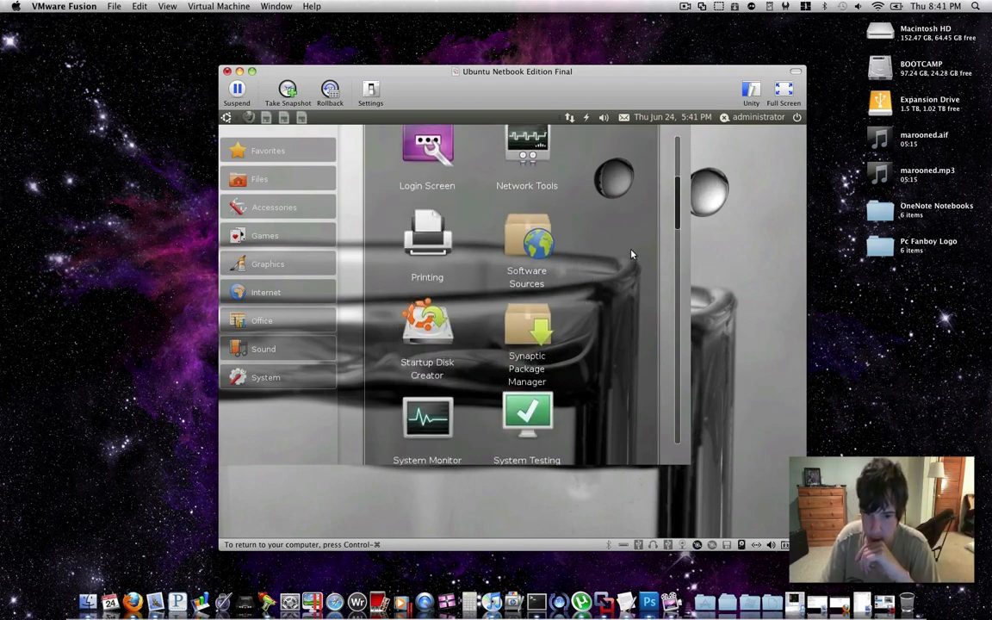
scroll("down", 3)
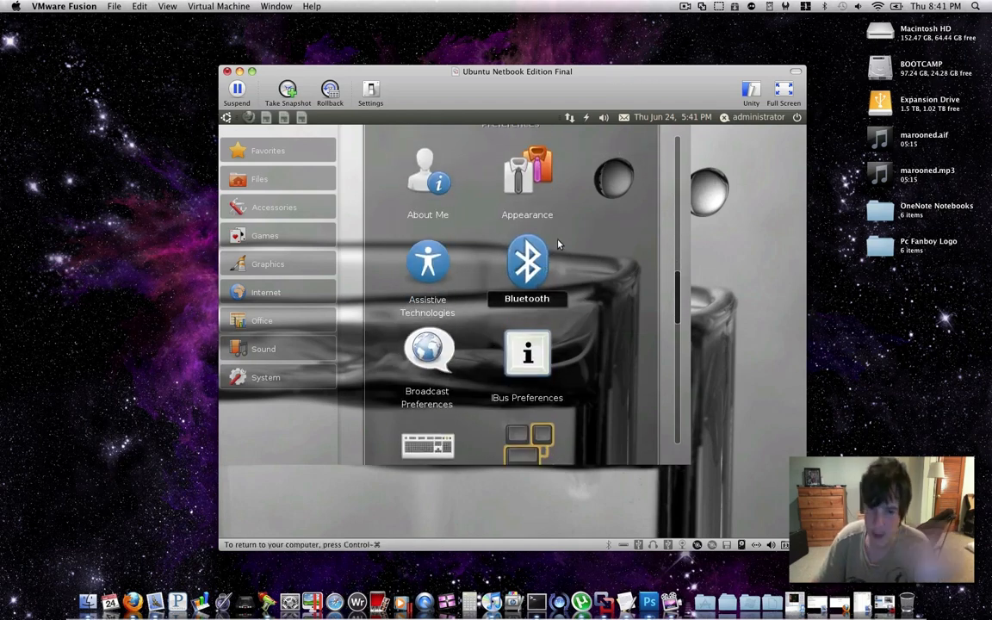
mouse_move(573, 328)
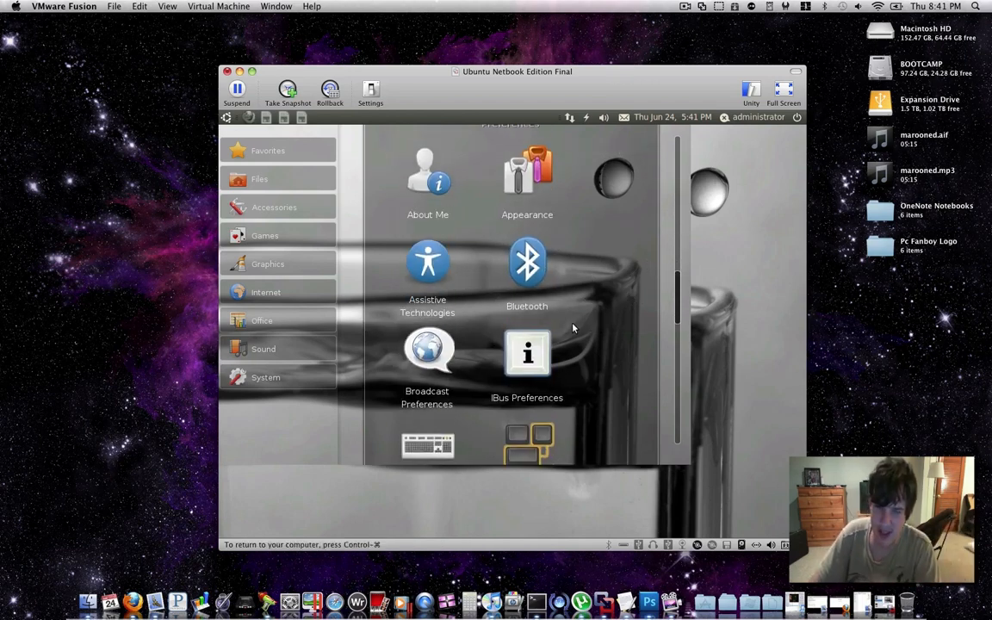
scroll("down", 3)
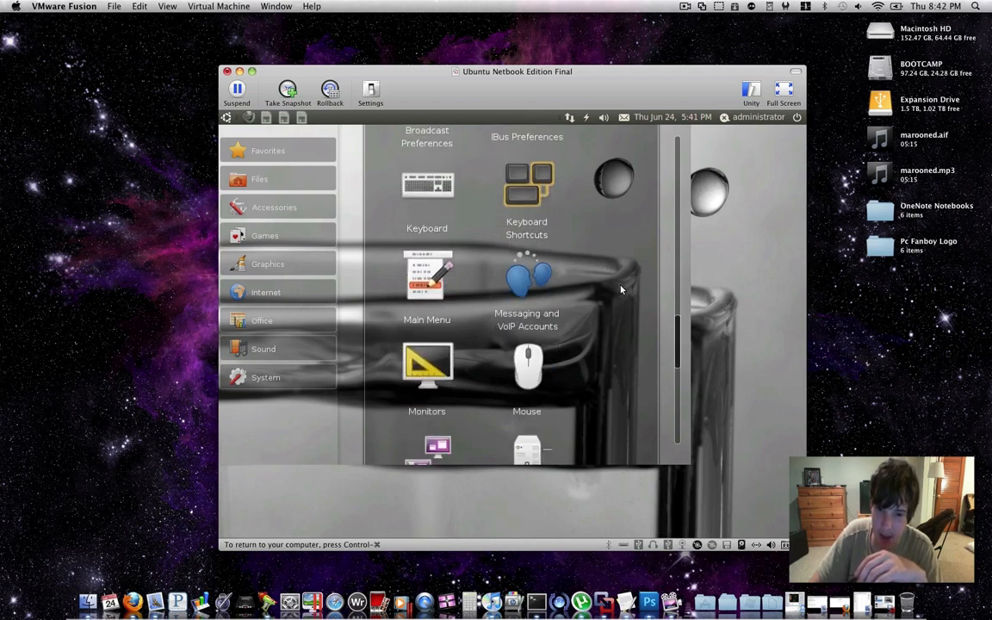
scroll("down", 3)
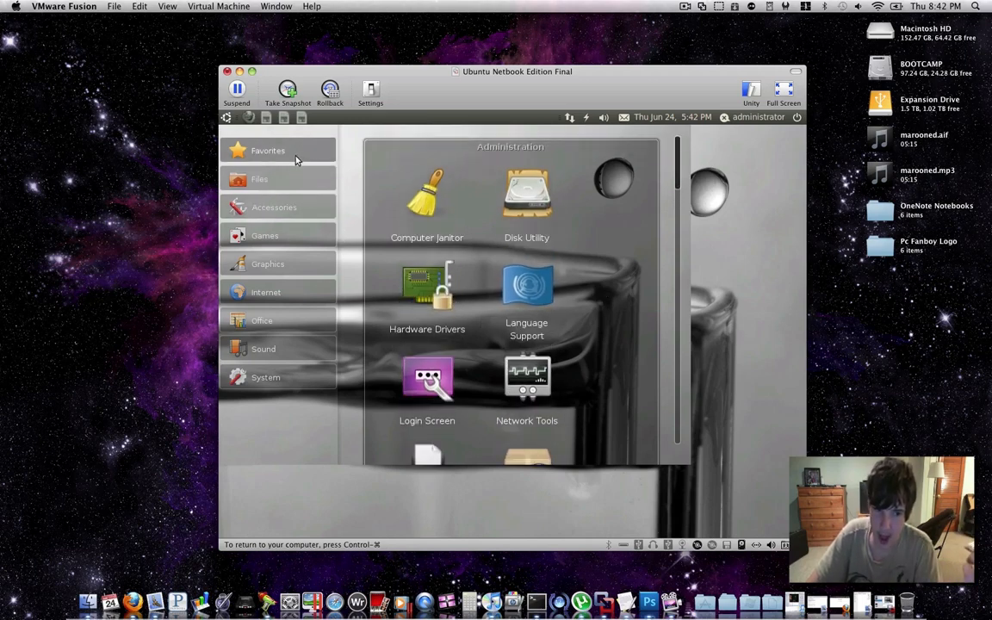
- Tour Favorites, Office, Graphics, Files, Internet and Accessories categories, ending back on Favorites
left_click(267, 150)
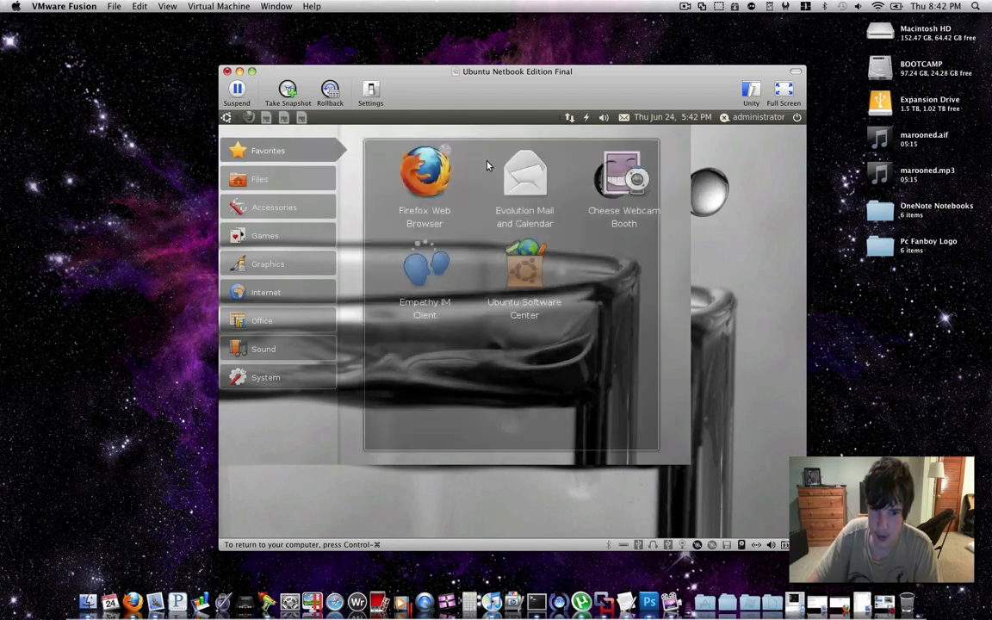
mouse_move(469, 217)
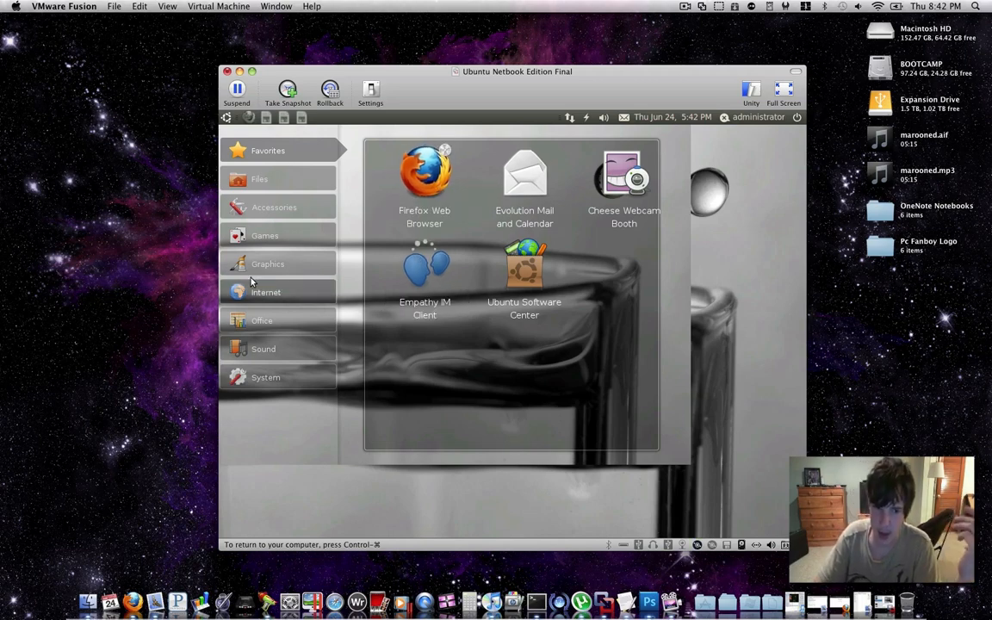
left_click(262, 320)
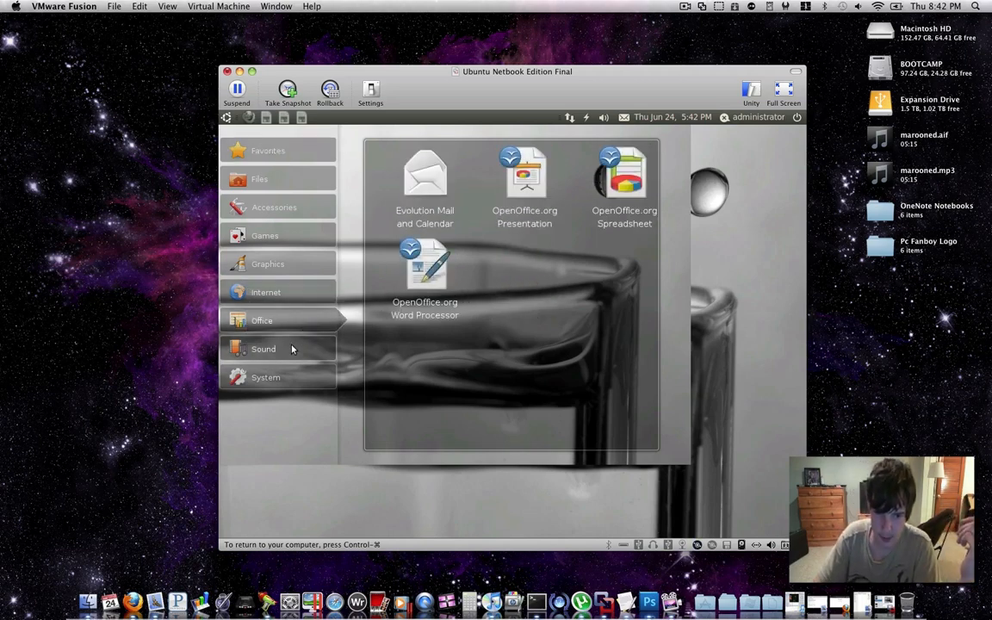
left_click(268, 263)
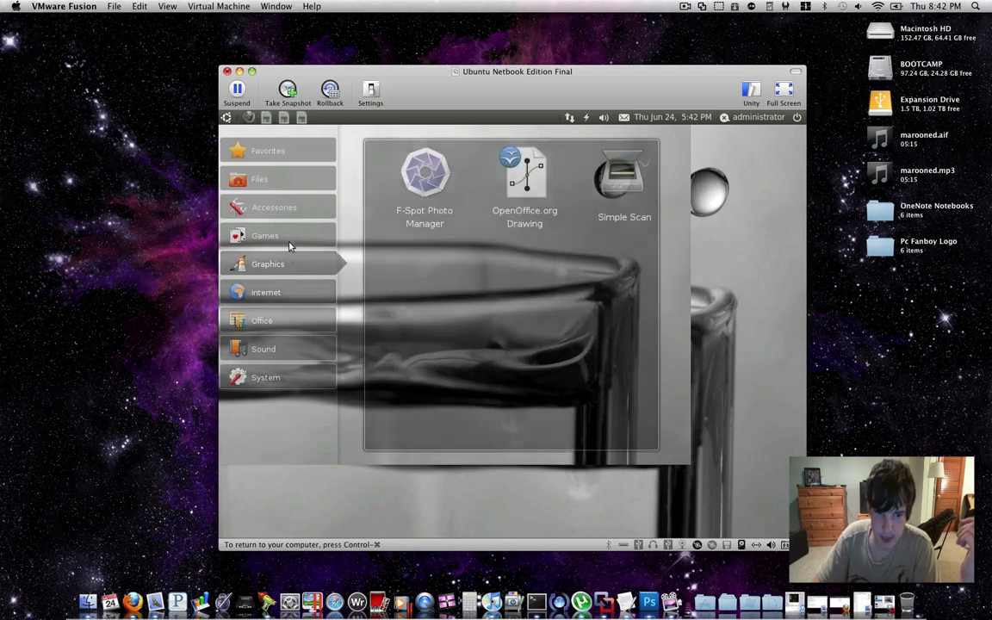
left_click(259, 179)
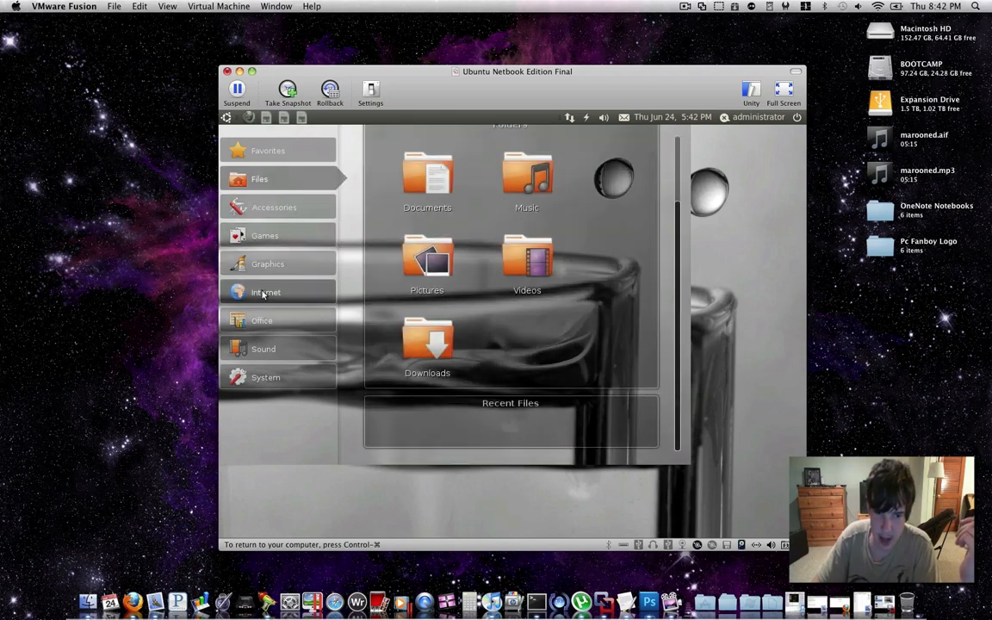
left_click(265, 292)
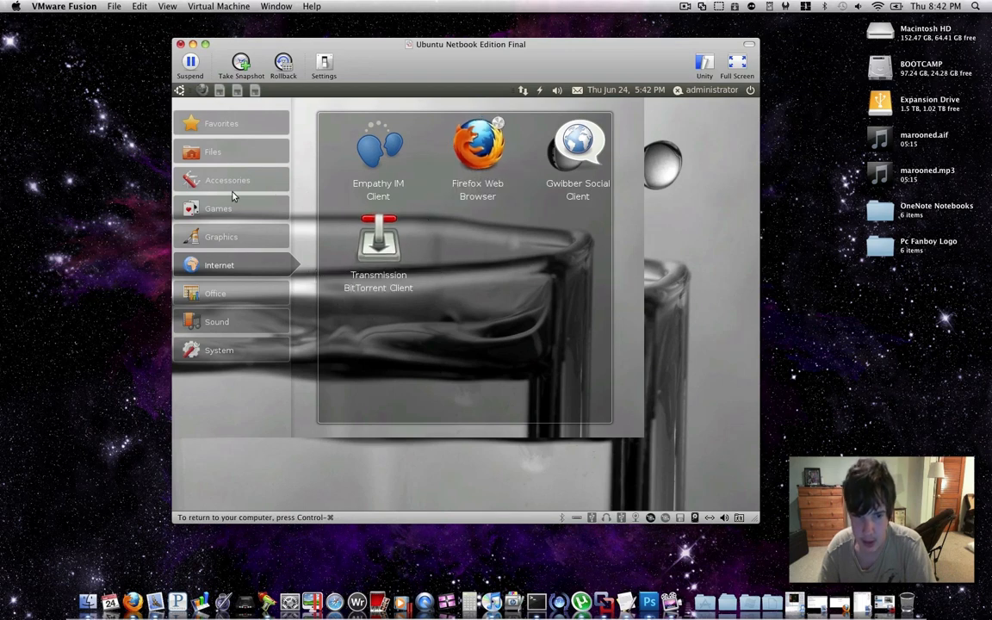
left_click(227, 180)
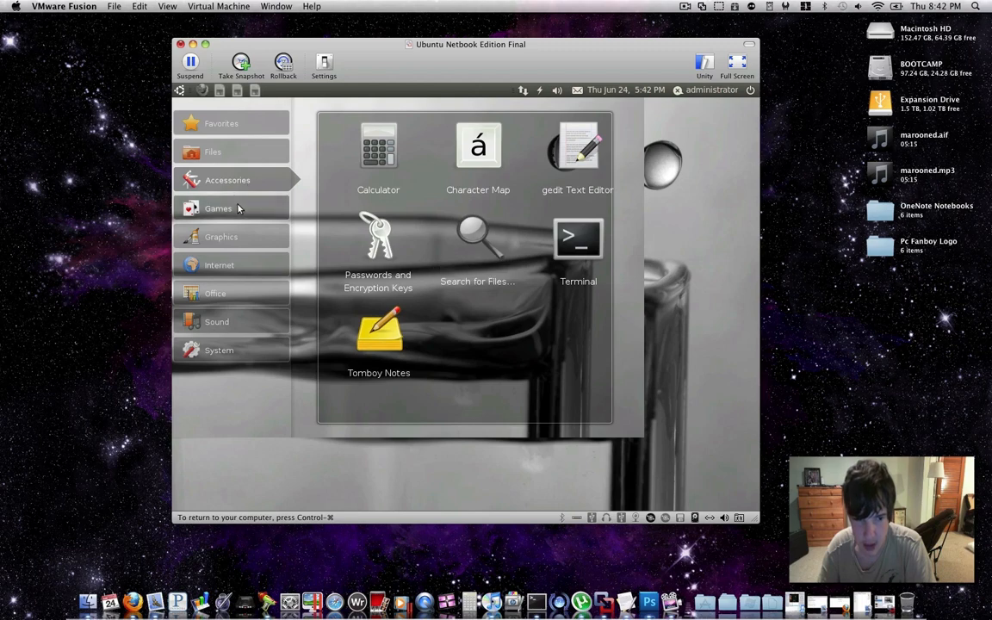
left_click(213, 152)
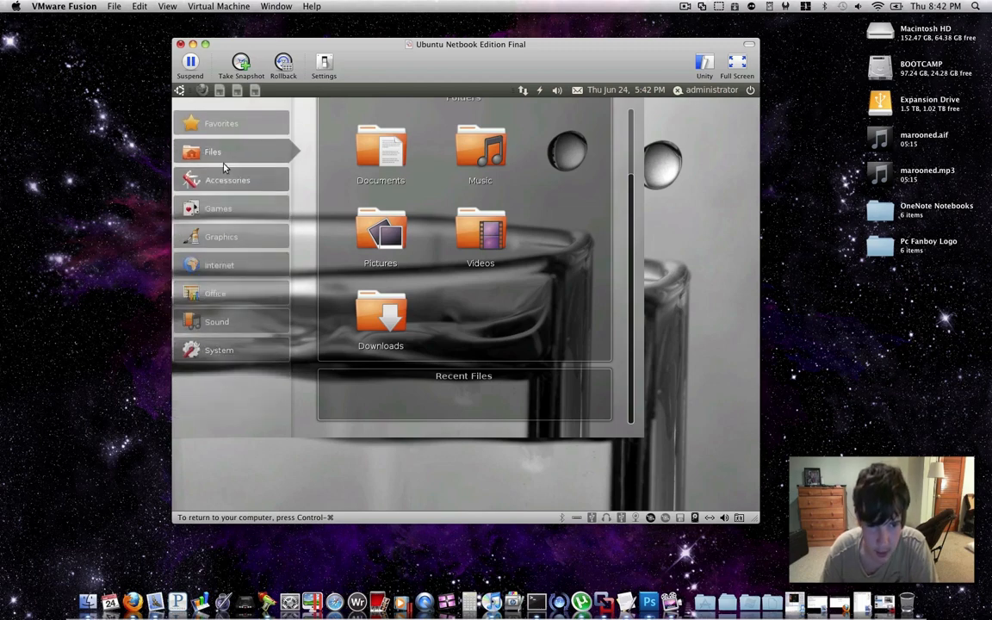
left_click(221, 123)
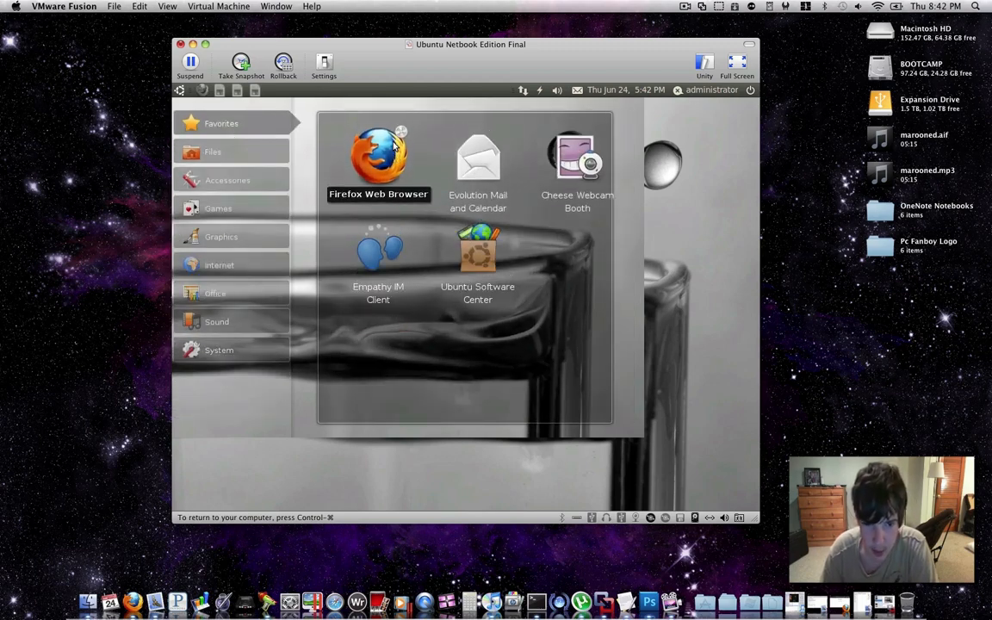
- Launch Firefox in Ubuntu, load youtube.com in a new tab, then start quitting Firefox
left_click(378, 155)
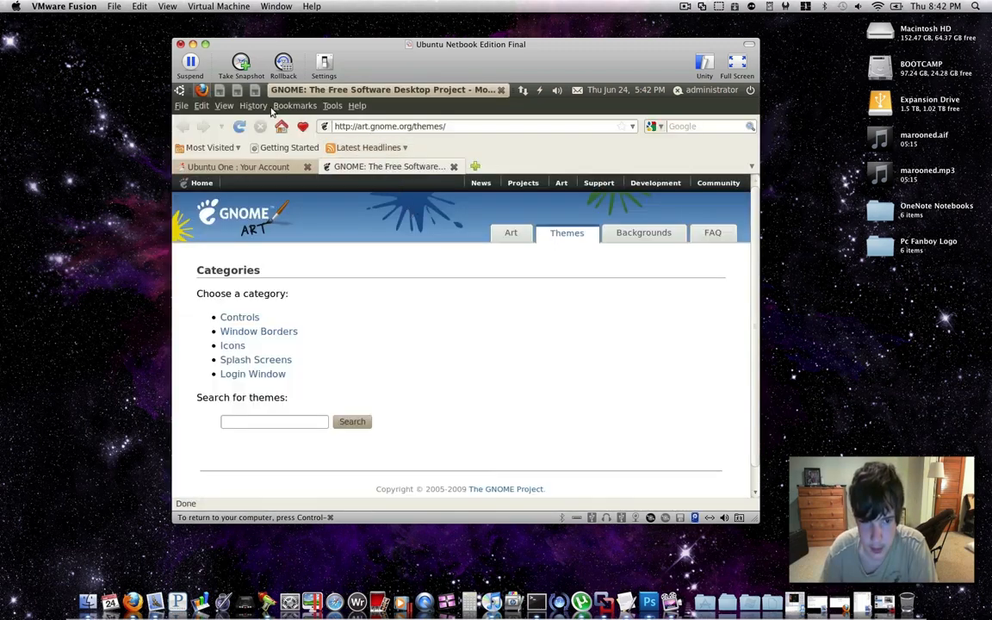
left_click(238, 166)
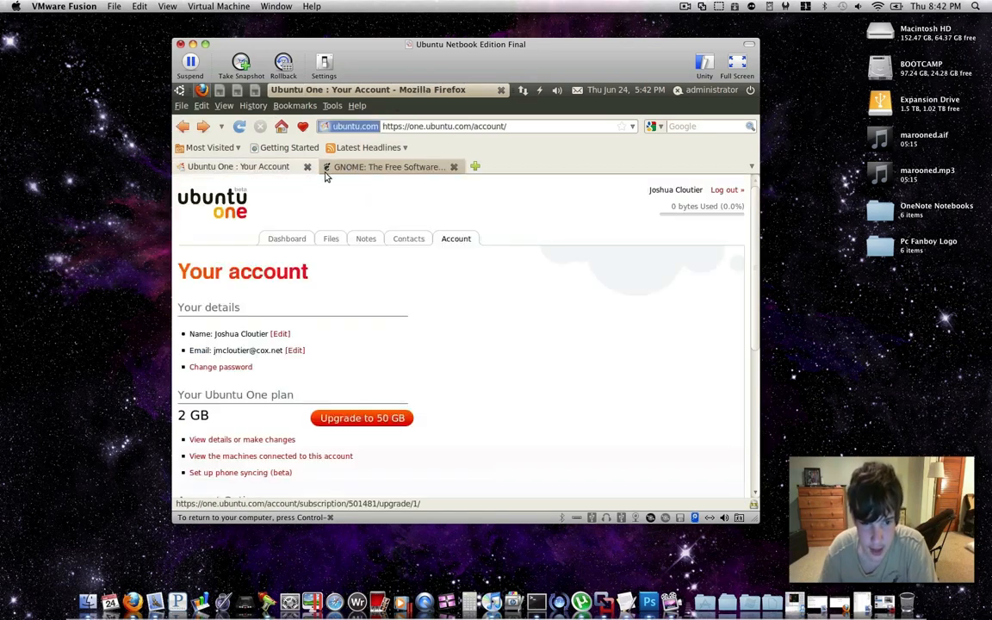
left_click(474, 166)
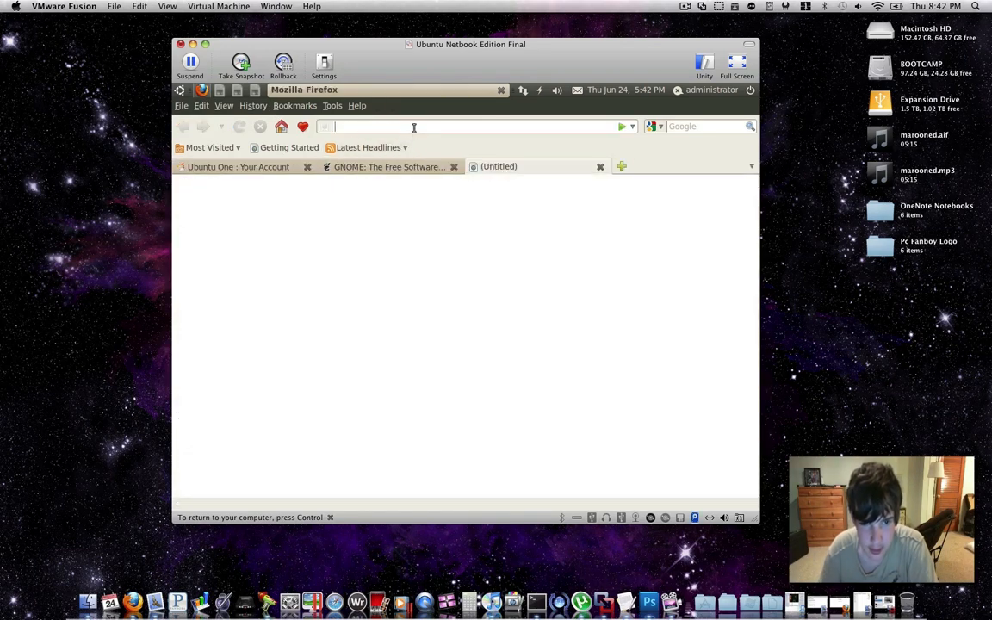
type("youtube.com/")
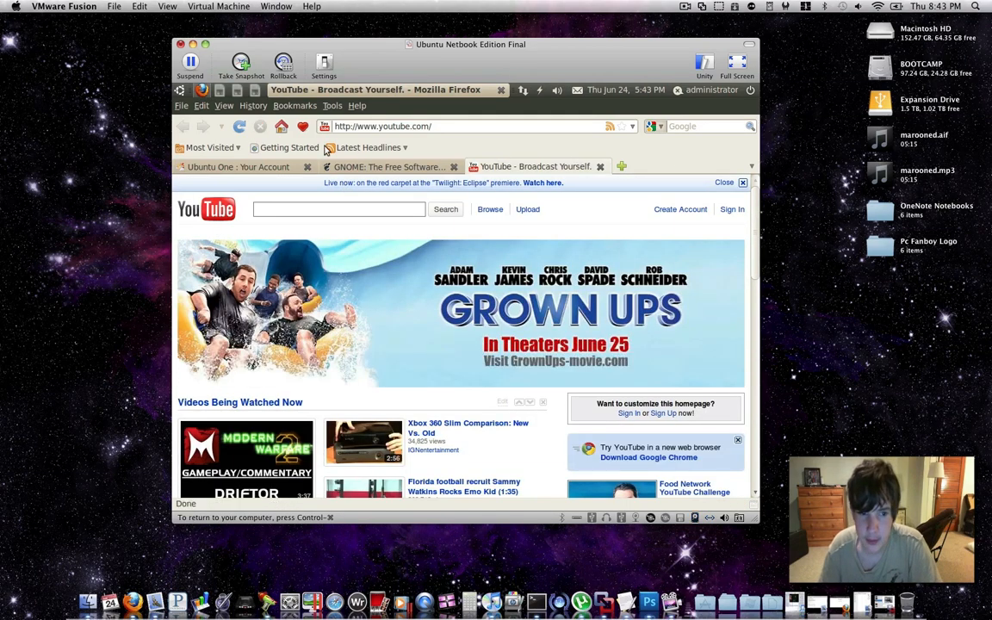
left_click(181, 105)
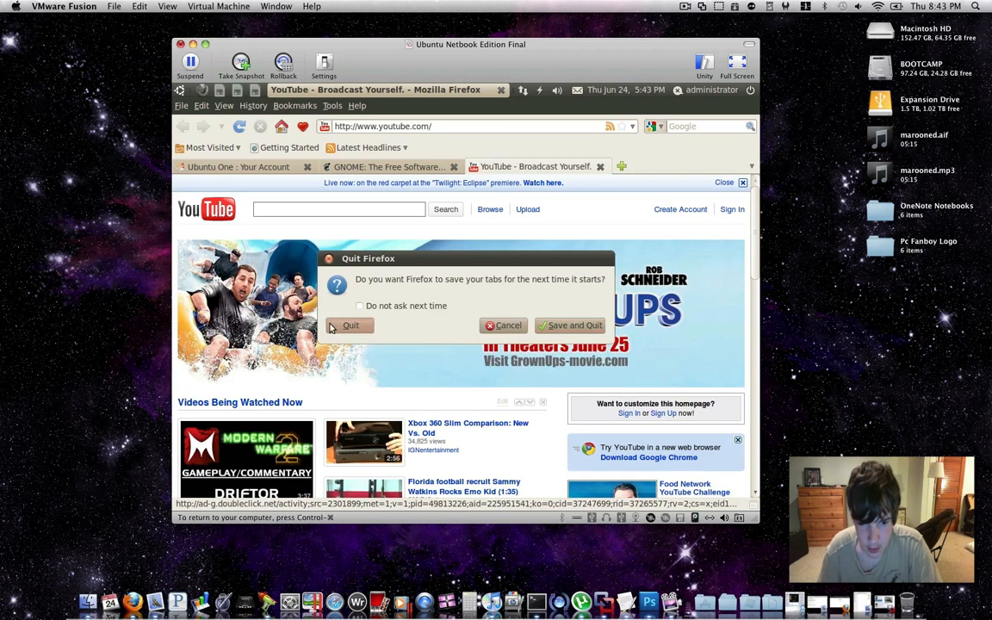
- Quit Firefox without saving tabs, then start VLC media player from the Sound category
left_click(350, 325)
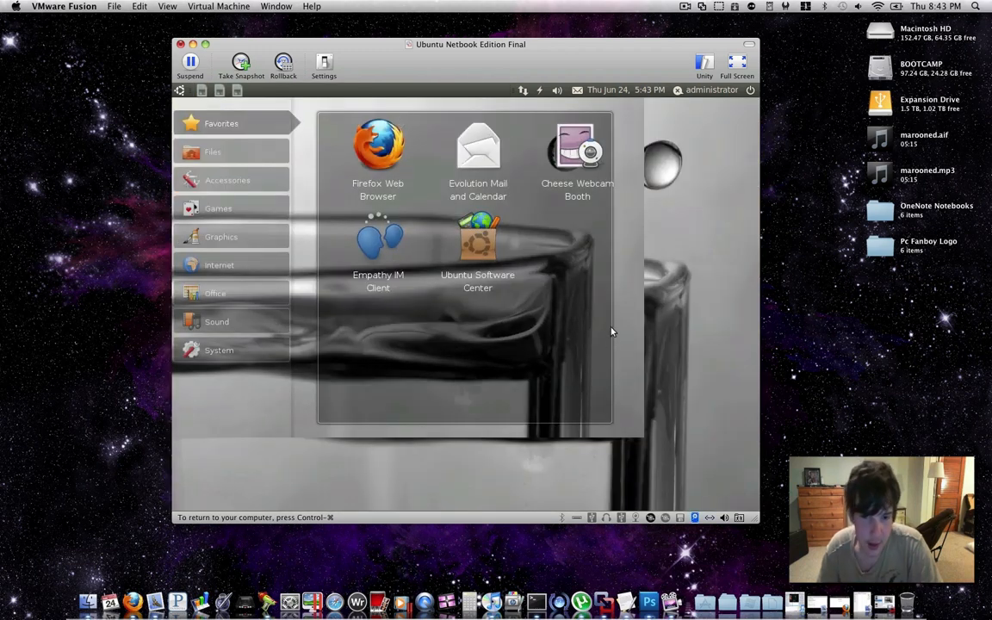
mouse_move(378, 241)
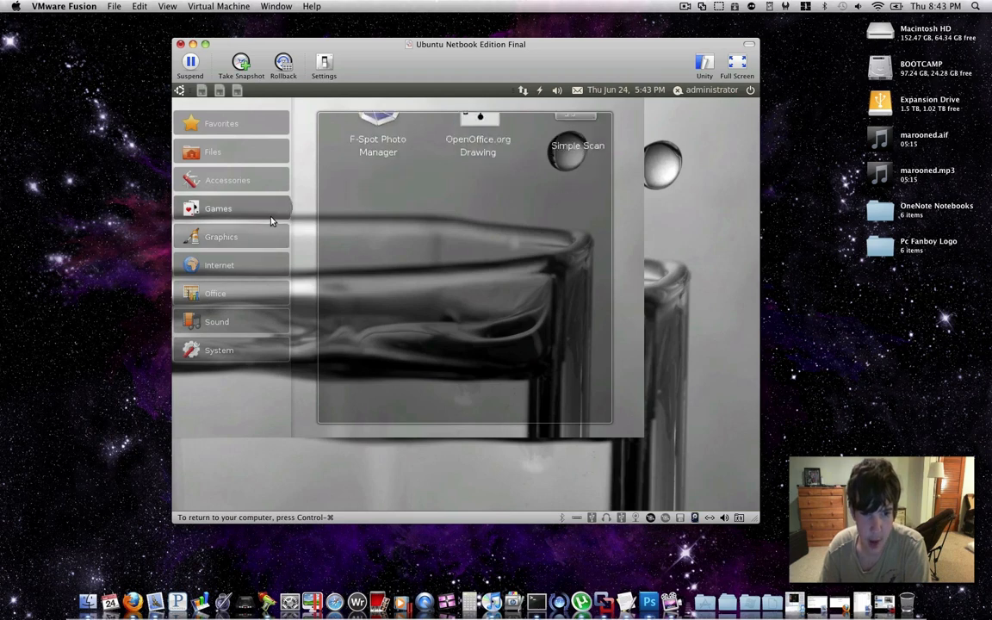
left_click(218, 208)
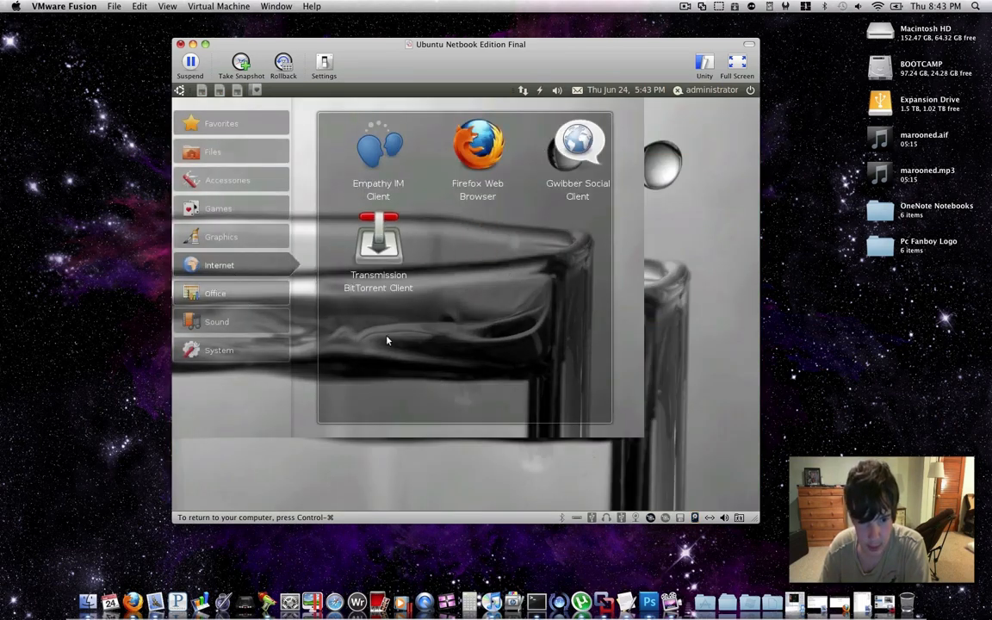
left_click(217, 321)
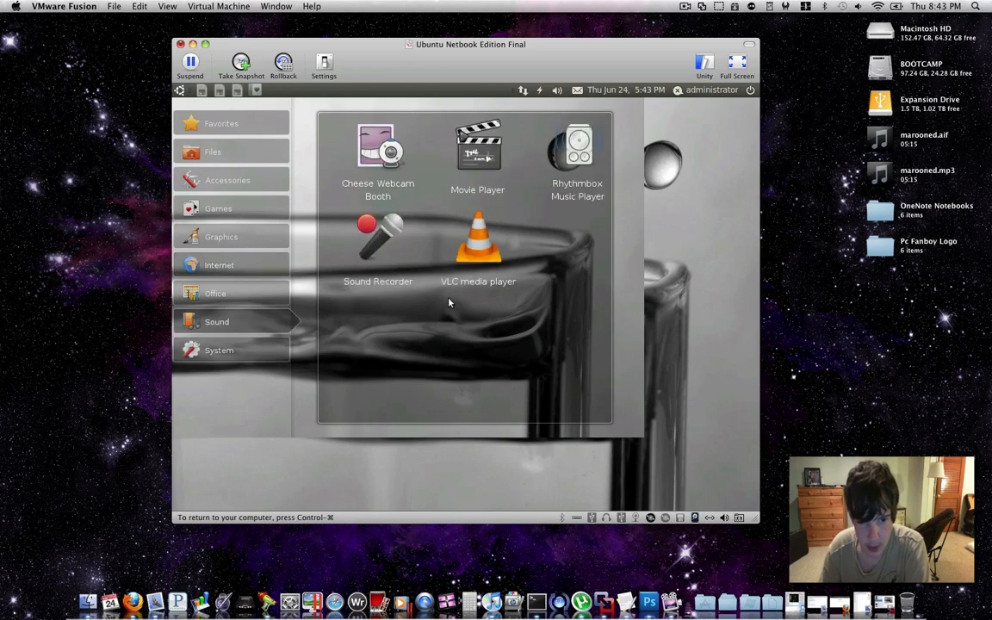
double_click(478, 241)
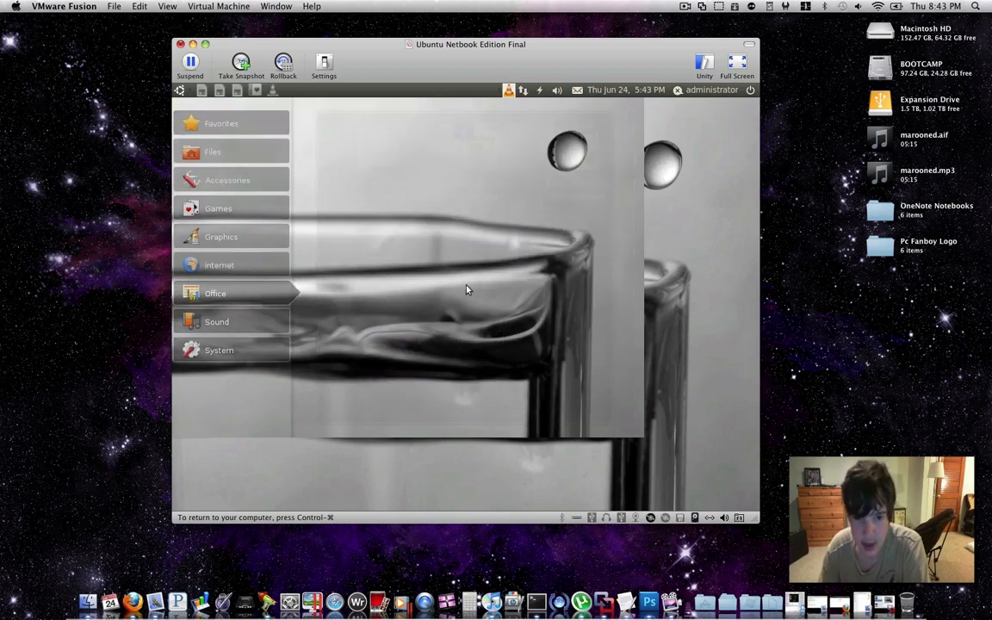
- Start an OpenOffice.org application from Office, view Files, then return to Favorites
left_click(214, 293)
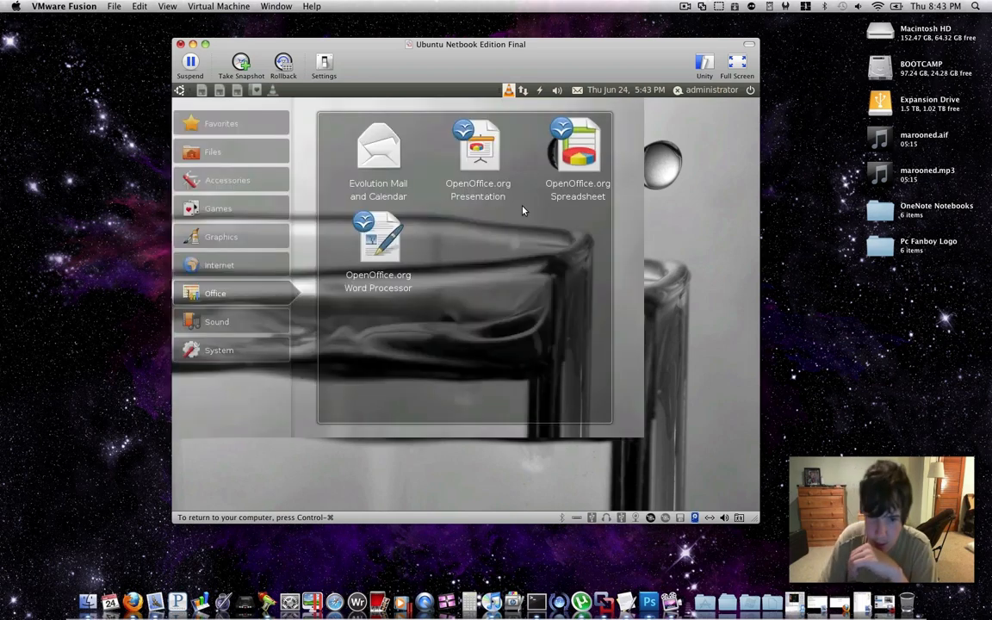
double_click(577, 144)
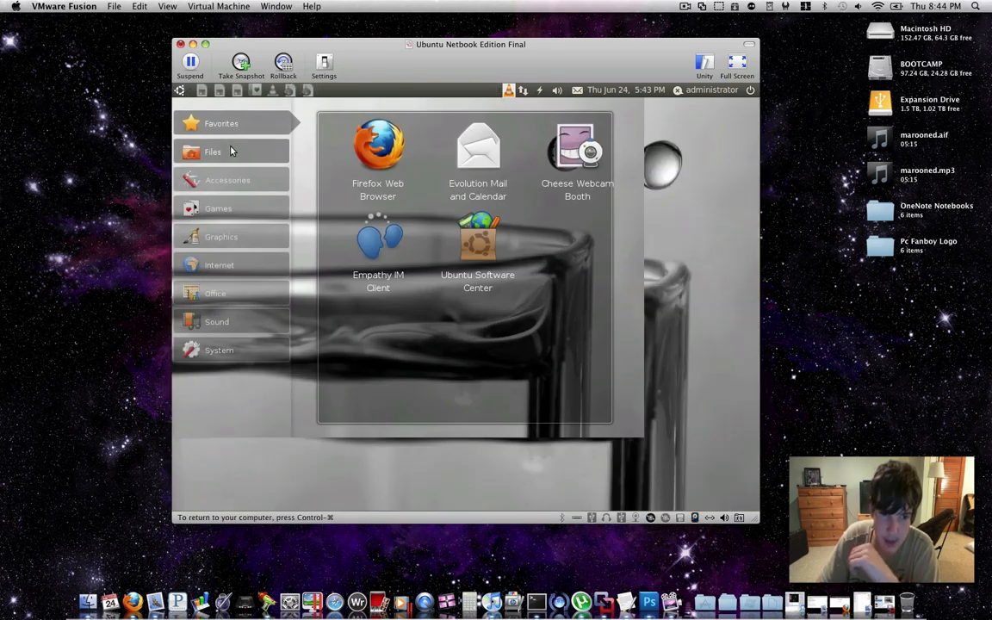
left_click(212, 151)
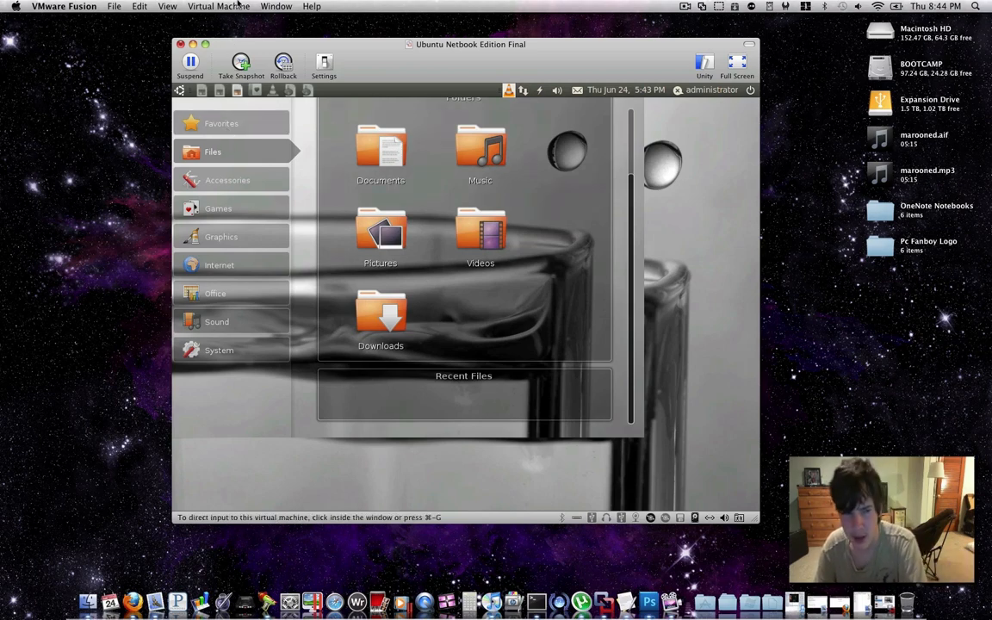
left_click(221, 123)
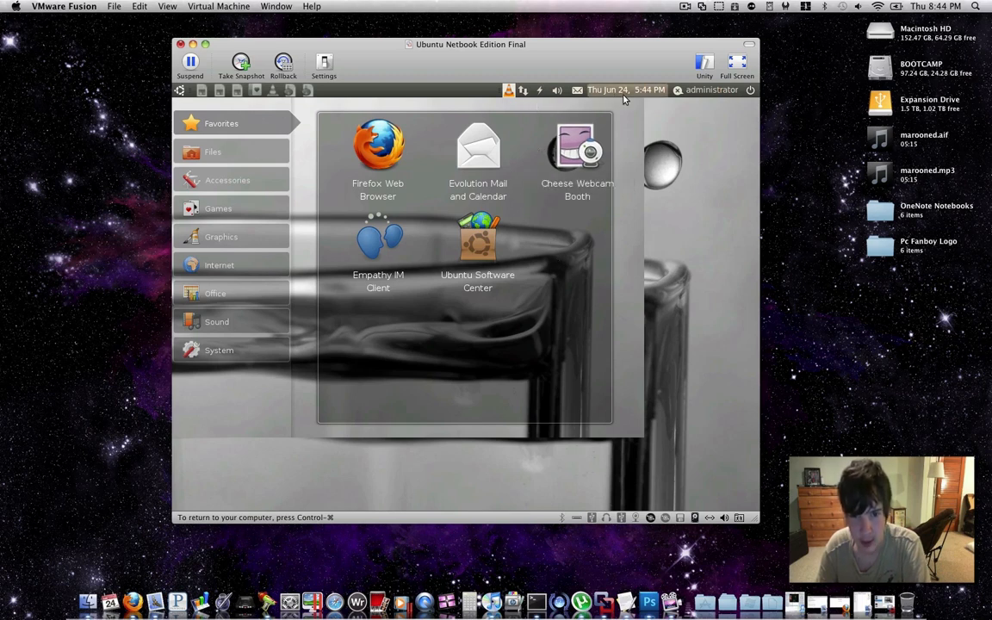
mouse_move(744, 98)
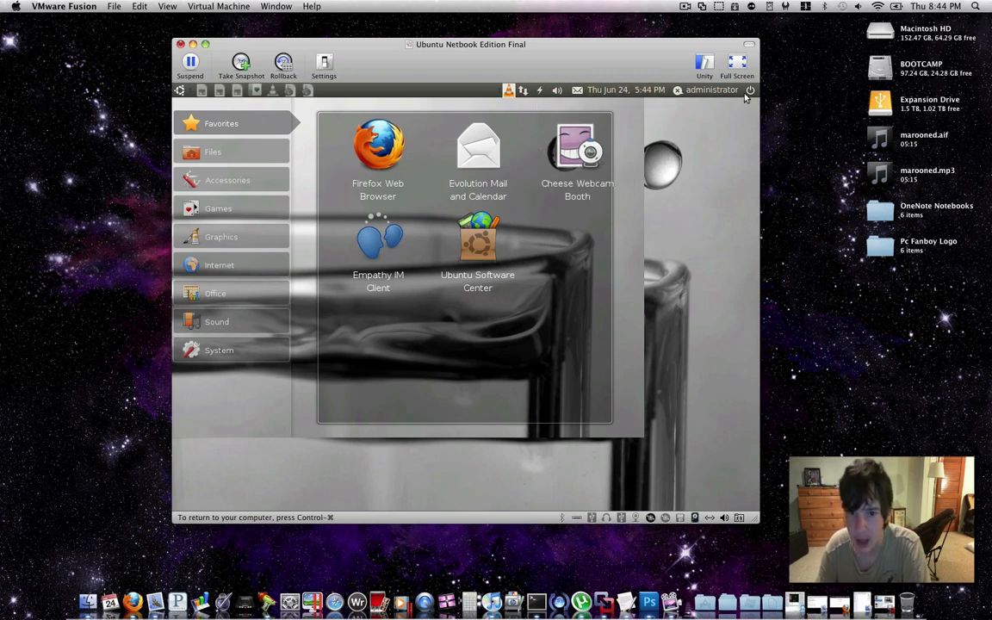
left_click(711, 89)
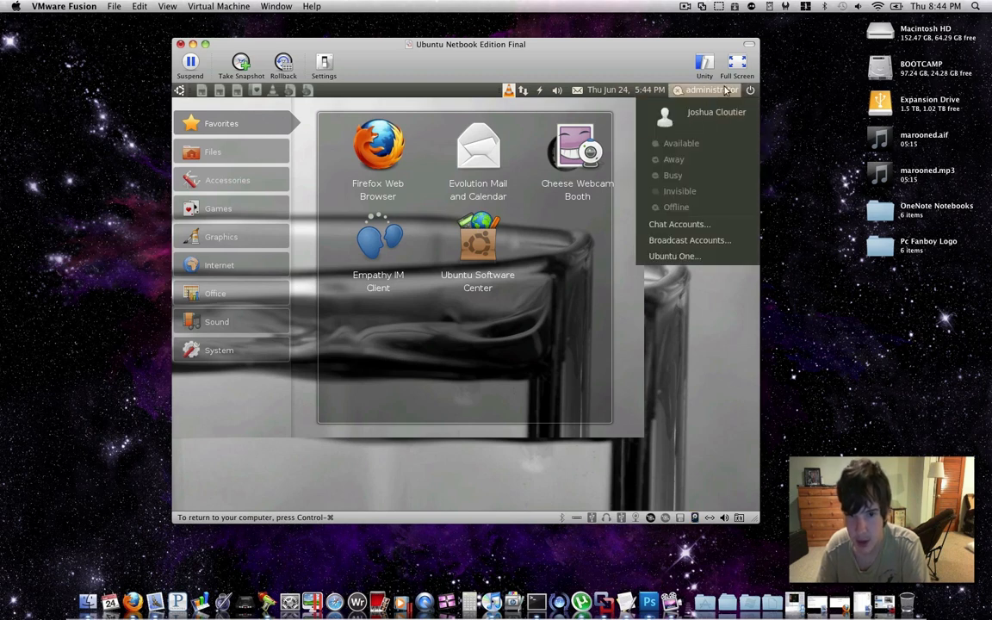
left_click(750, 89)
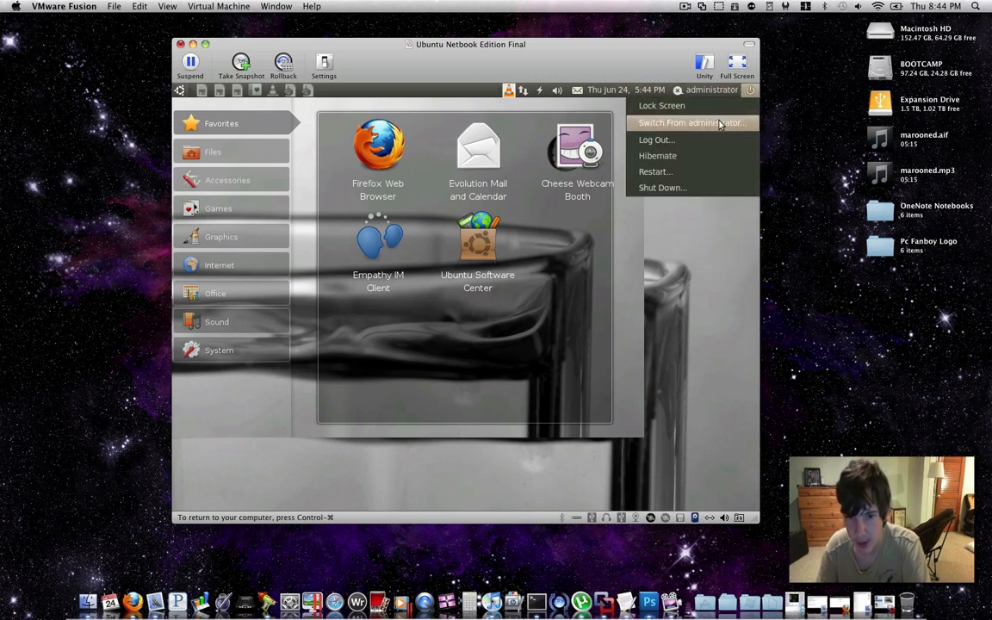
left_click(690, 123)
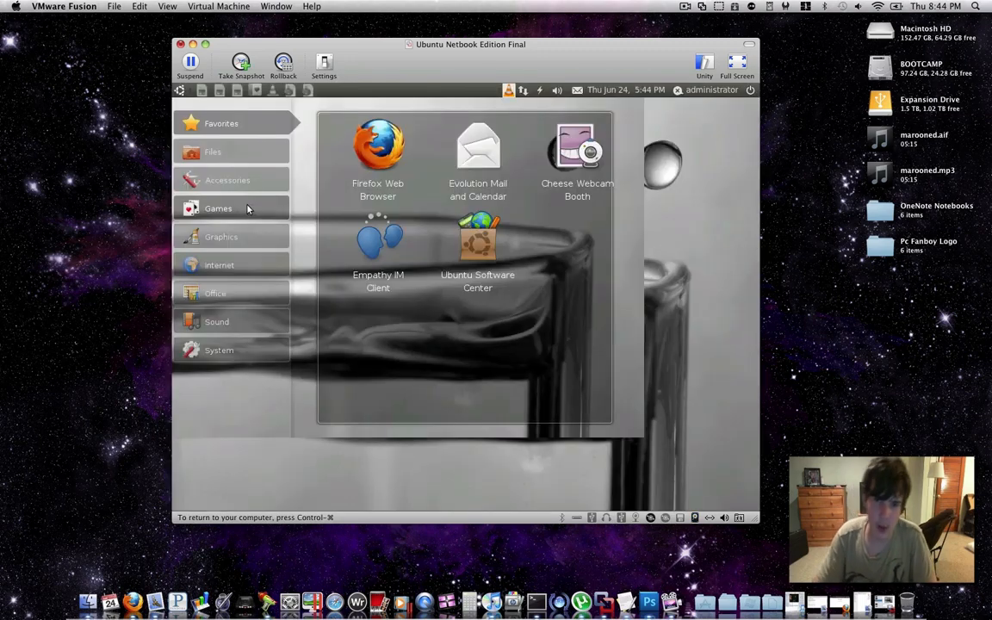
left_click(227, 180)
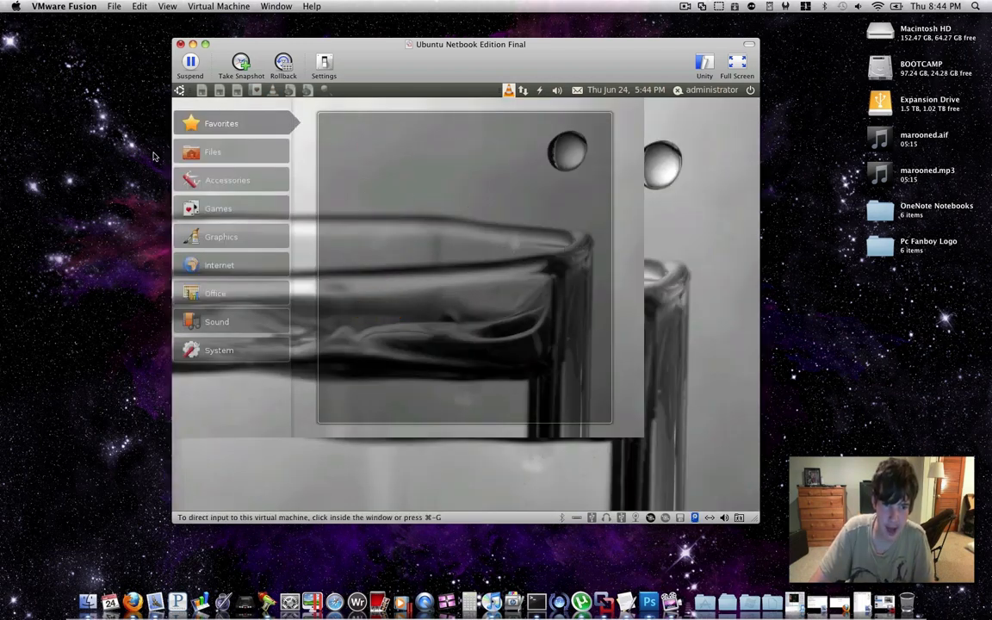
left_click(218, 264)
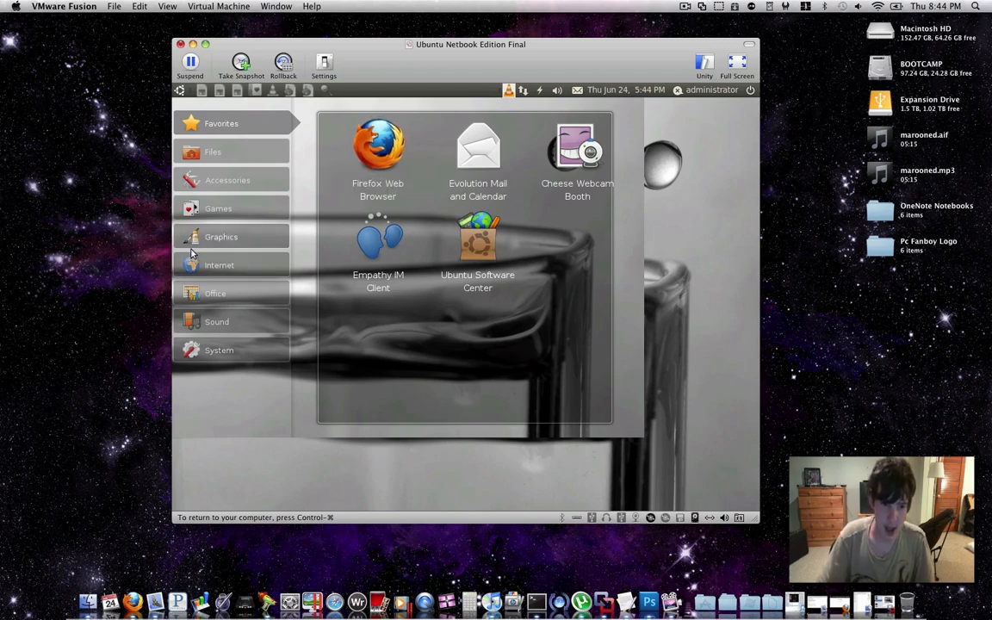
- Look through the Sound, Accessories and Office launcher categories
left_click(217, 321)
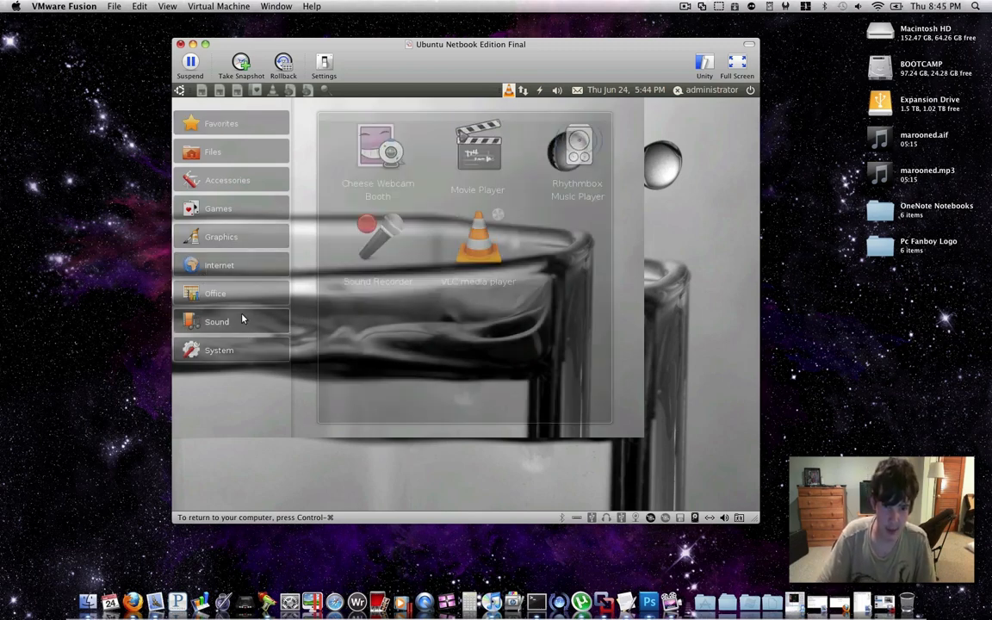
left_click(227, 180)
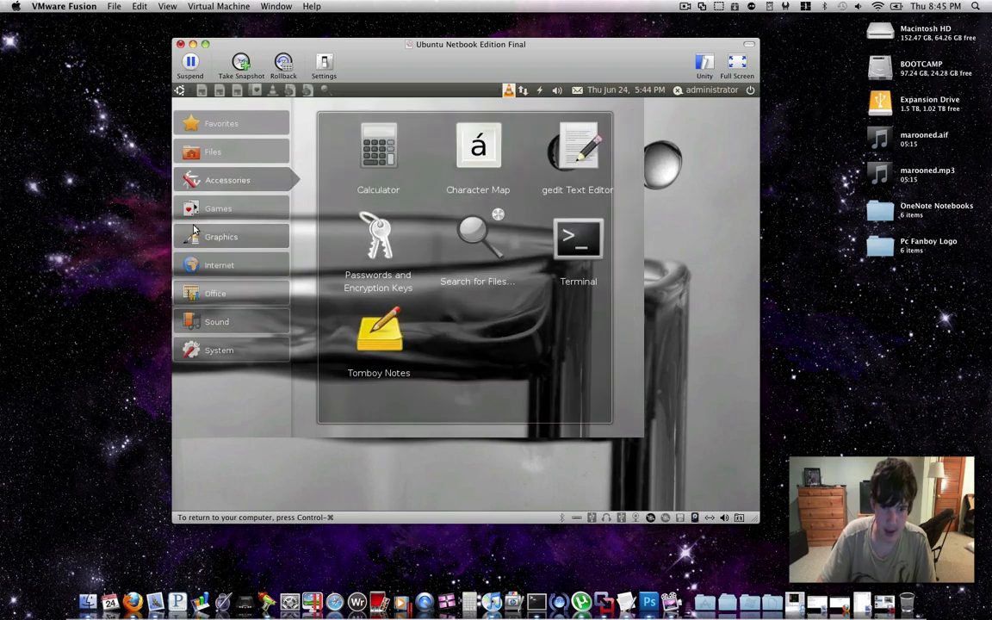
left_click(216, 293)
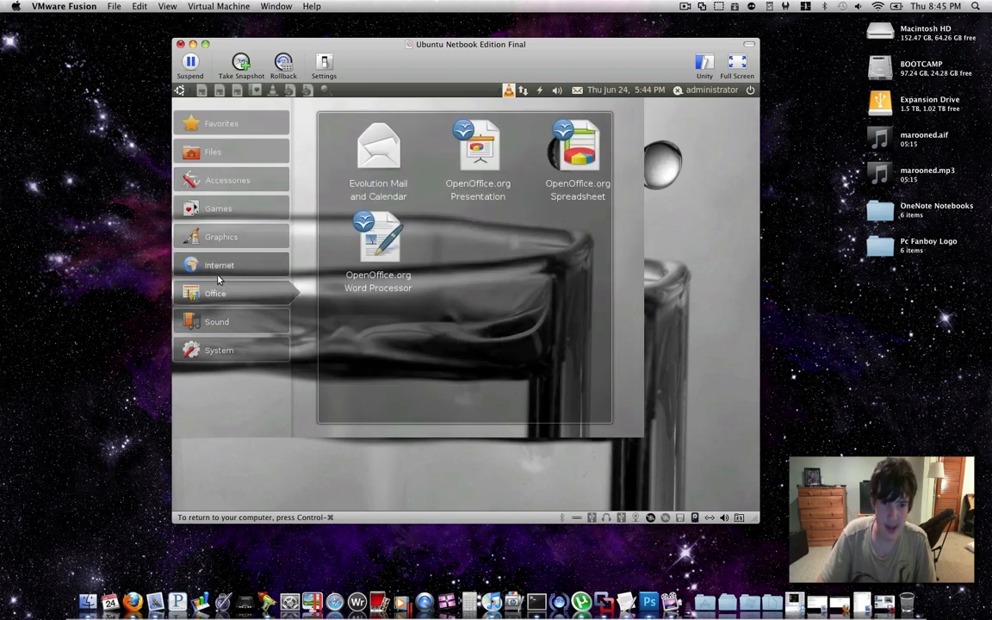
left_click(219, 264)
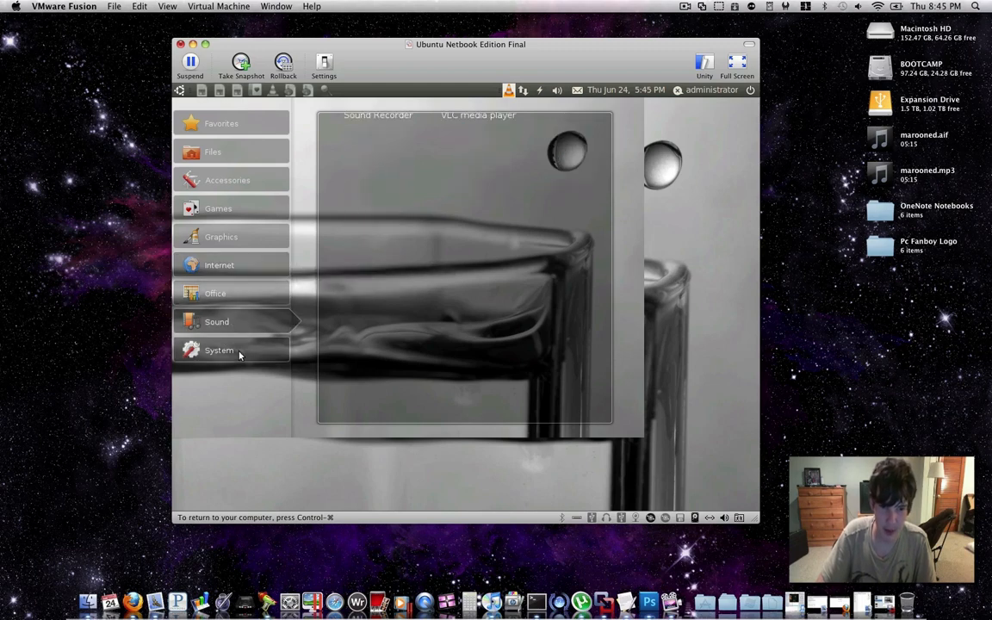
- Launch Ubuntu Software Center from the System category
left_click(218, 349)
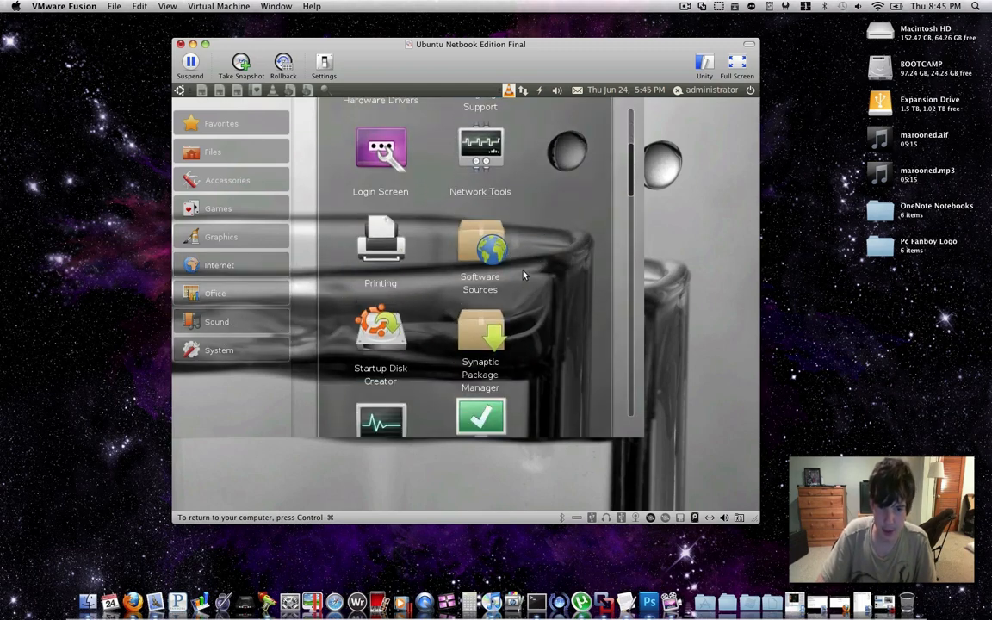
scroll("down", 3)
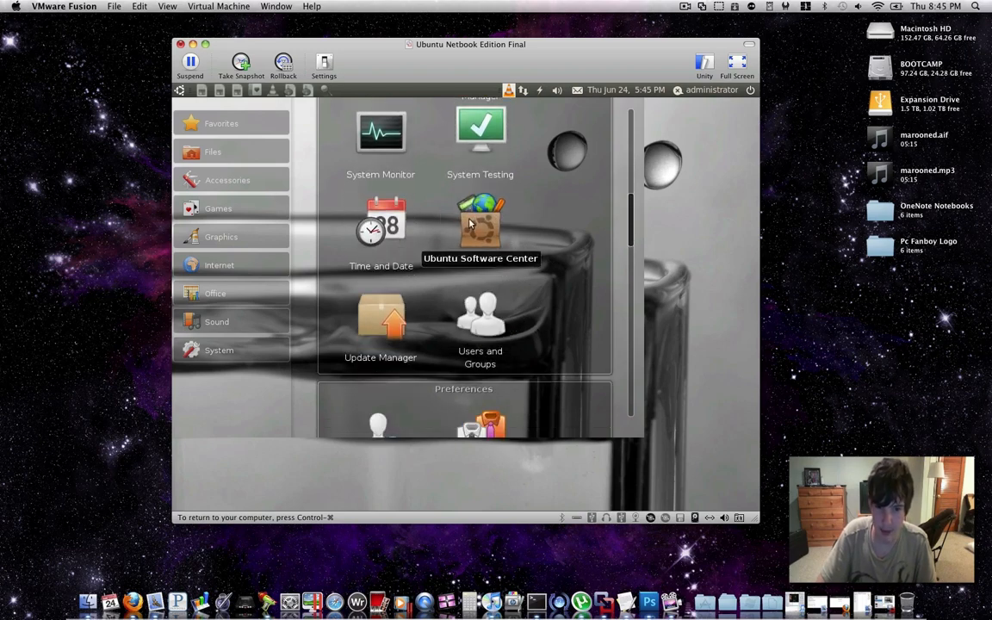
double_click(479, 222)
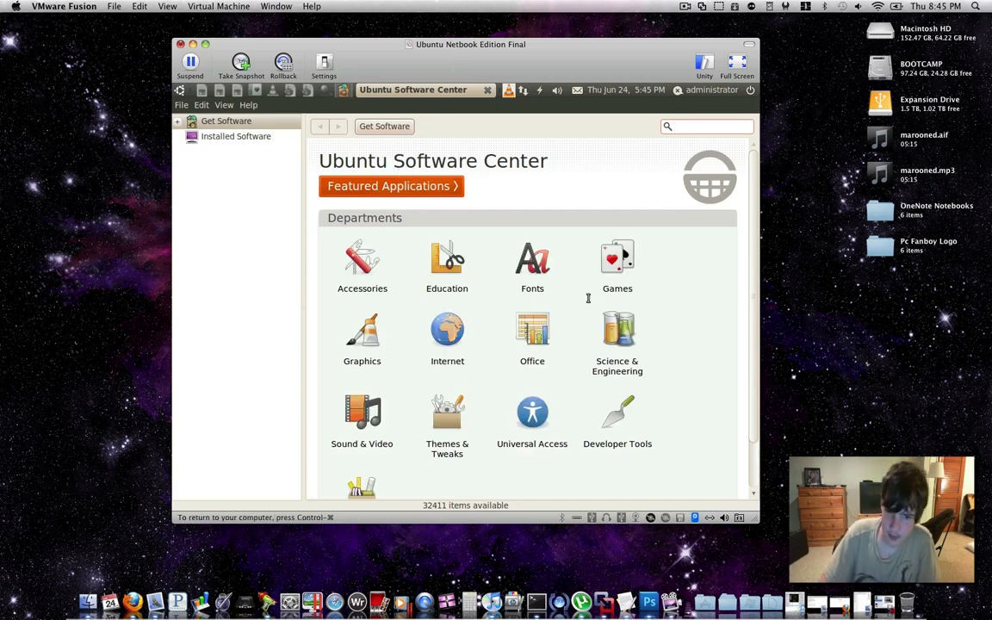
- Browse down through the Software Center's Departments page (32411 items available)
scroll("down", 3)
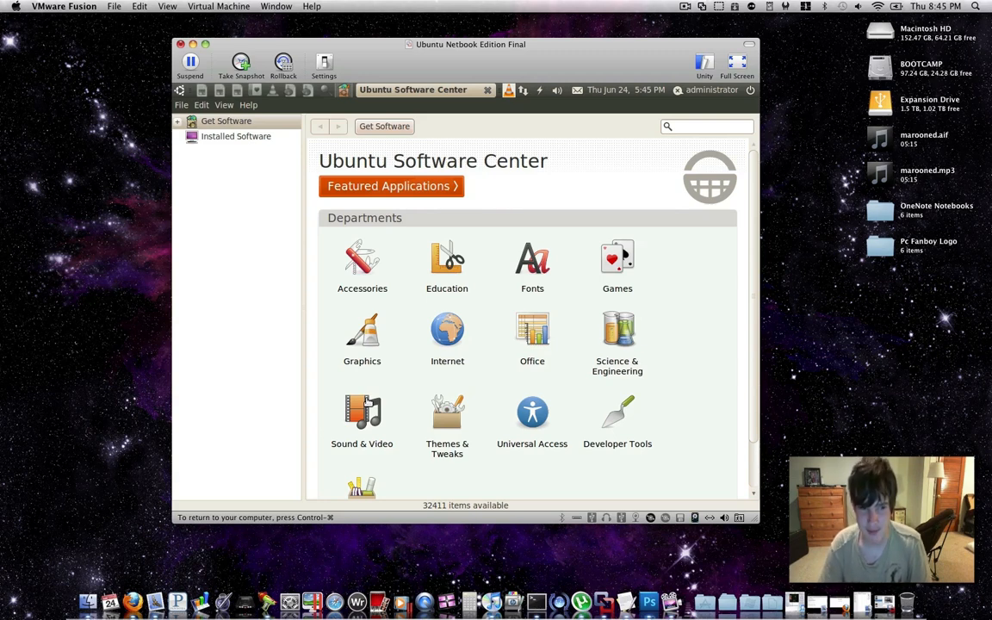
mouse_move(265, 374)
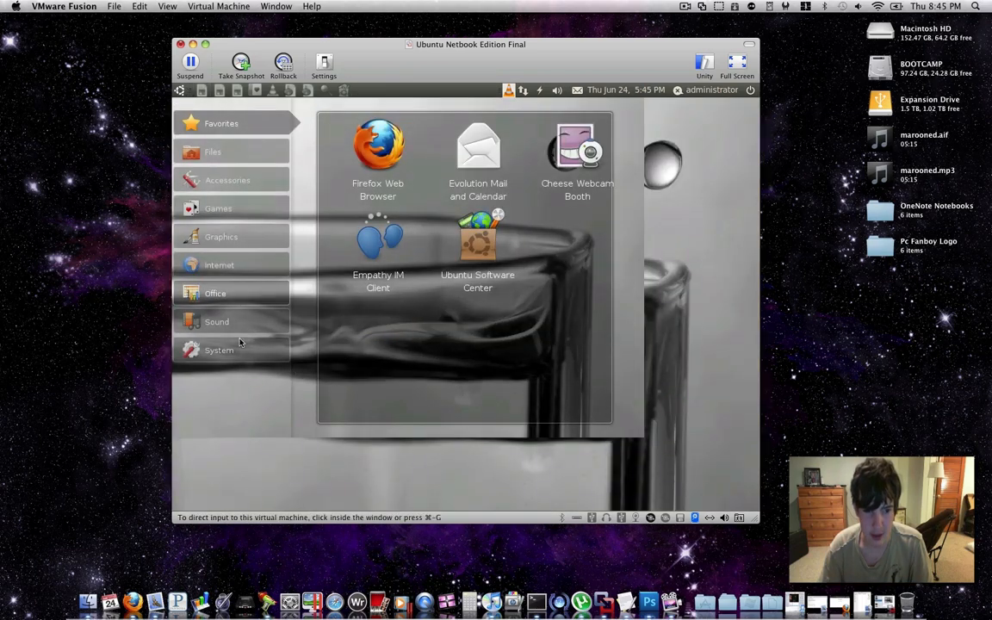
- Show the System category and reach the Appearance tool under Preferences
left_click(244, 371)
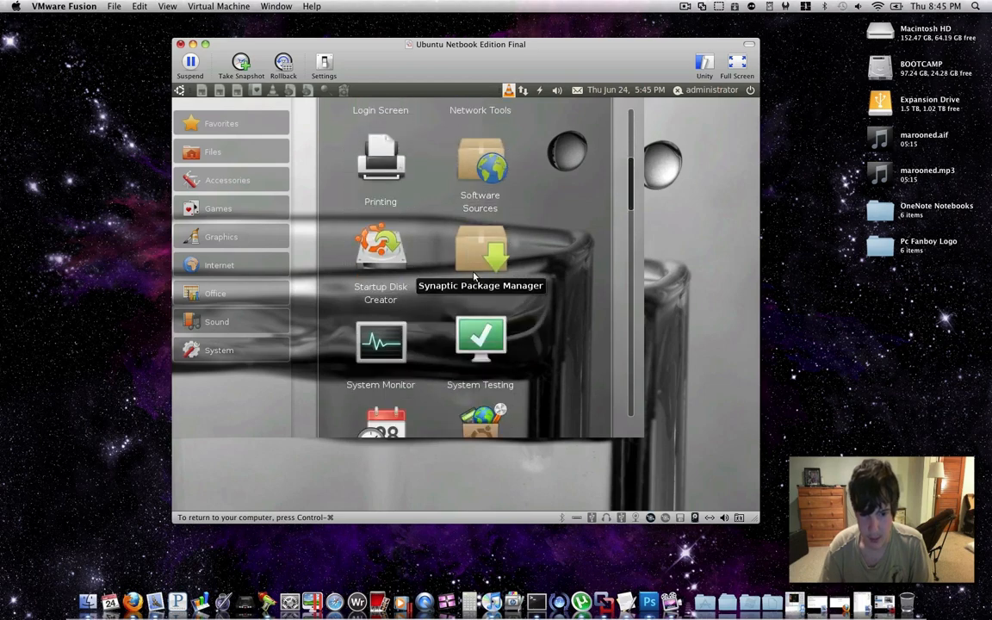
scroll("down", 3)
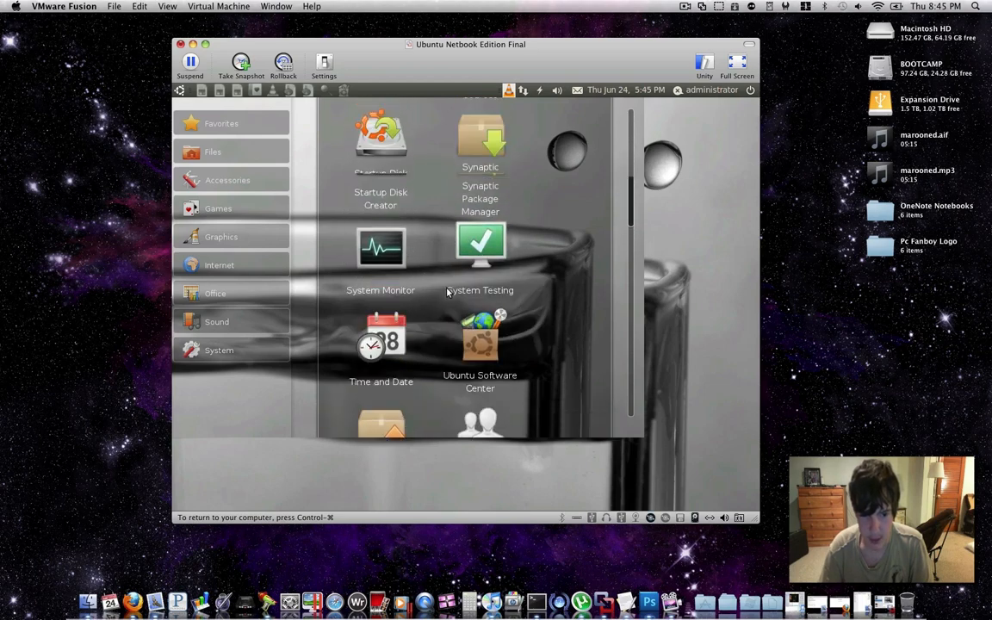
scroll("down", 3)
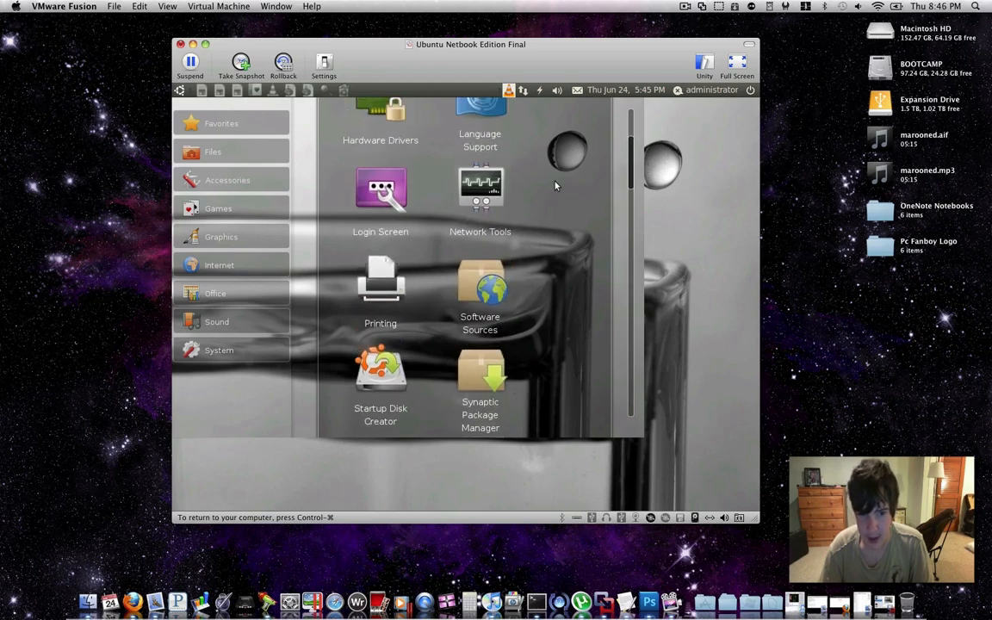
scroll("down", 3)
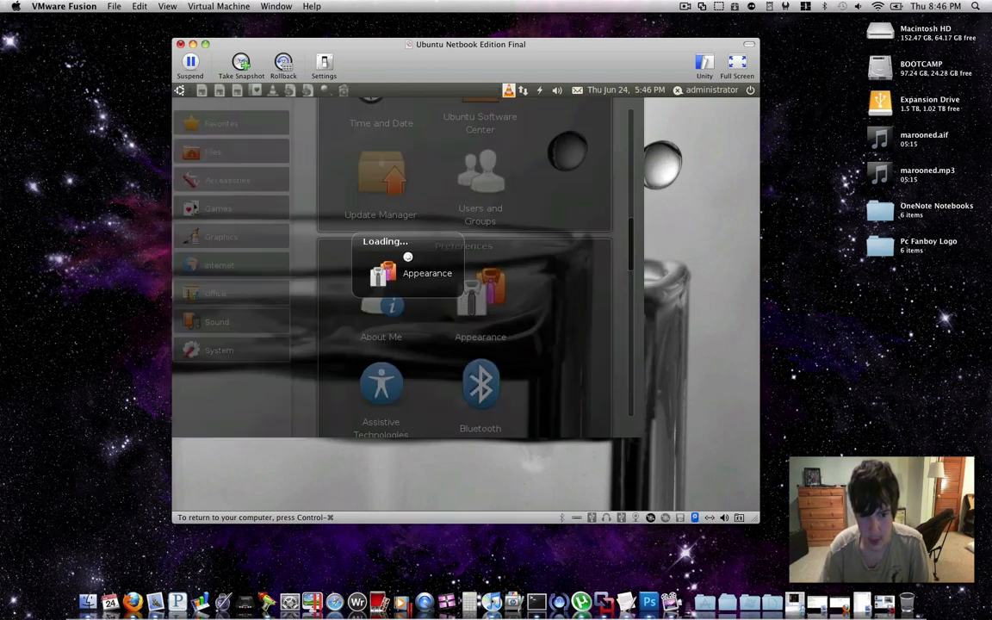
mouse_move(664, 276)
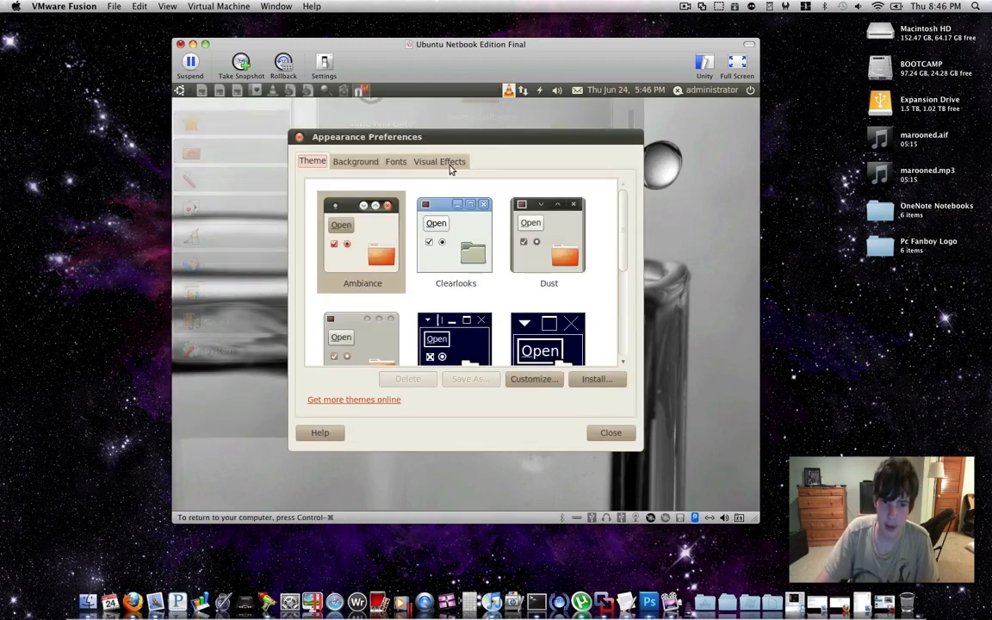
- Check the Fonts and Theme settings, apply the sunlit tree background, and close the VM window
left_click(395, 161)
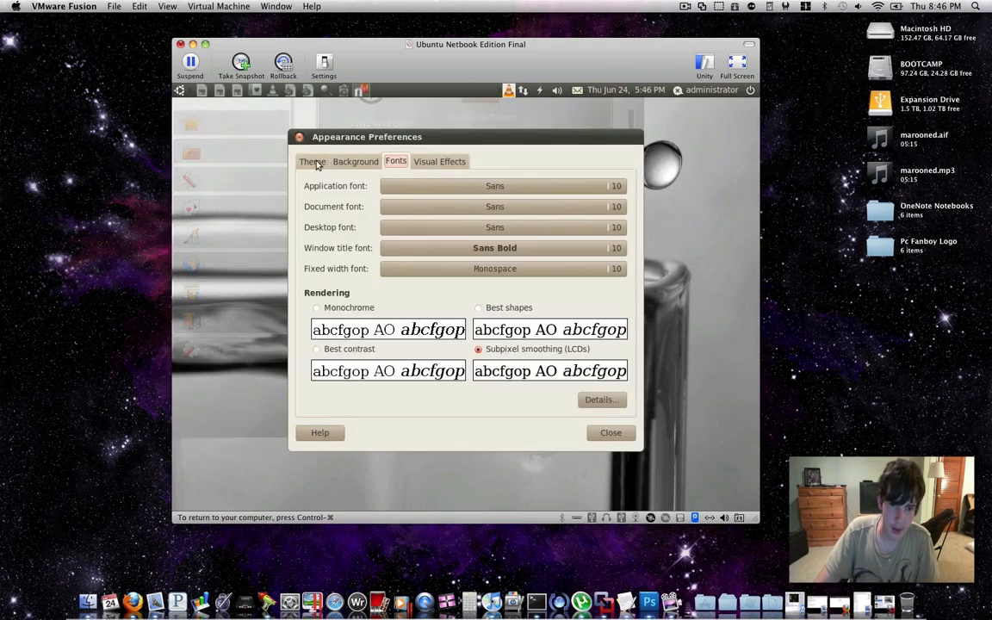
left_click(355, 161)
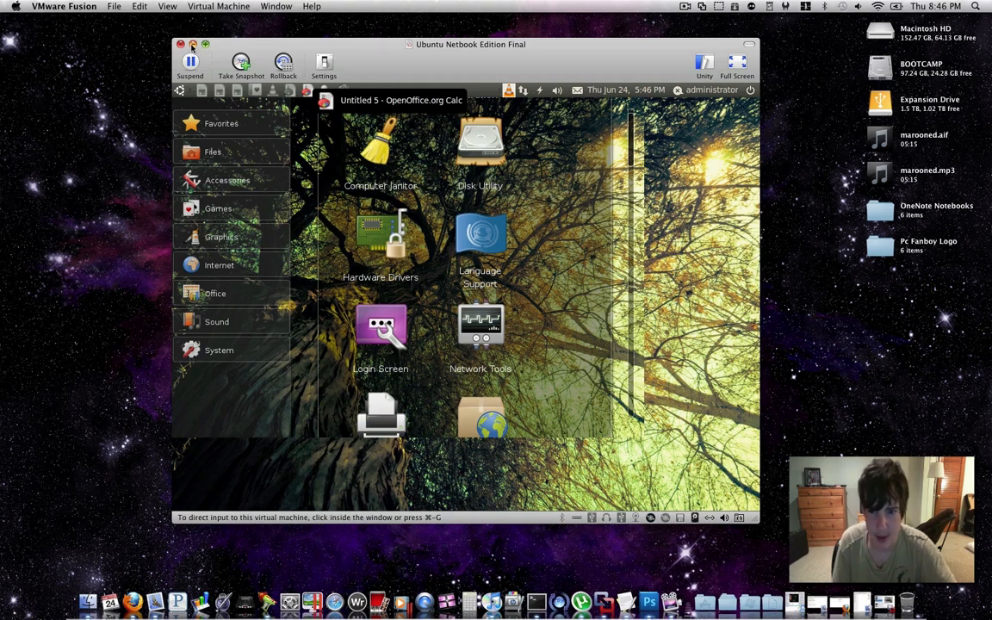
left_click(180, 44)
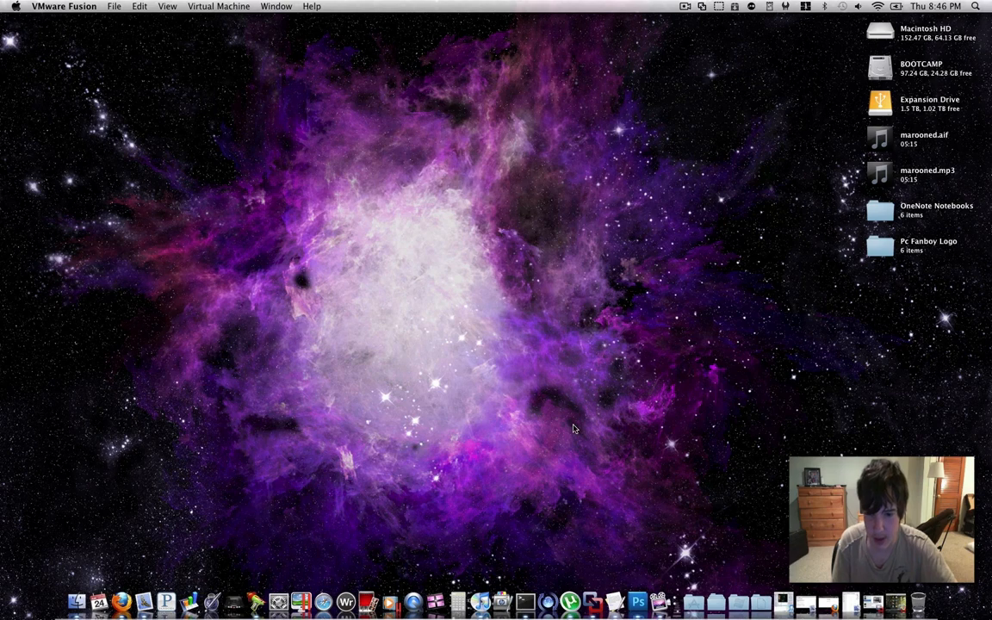